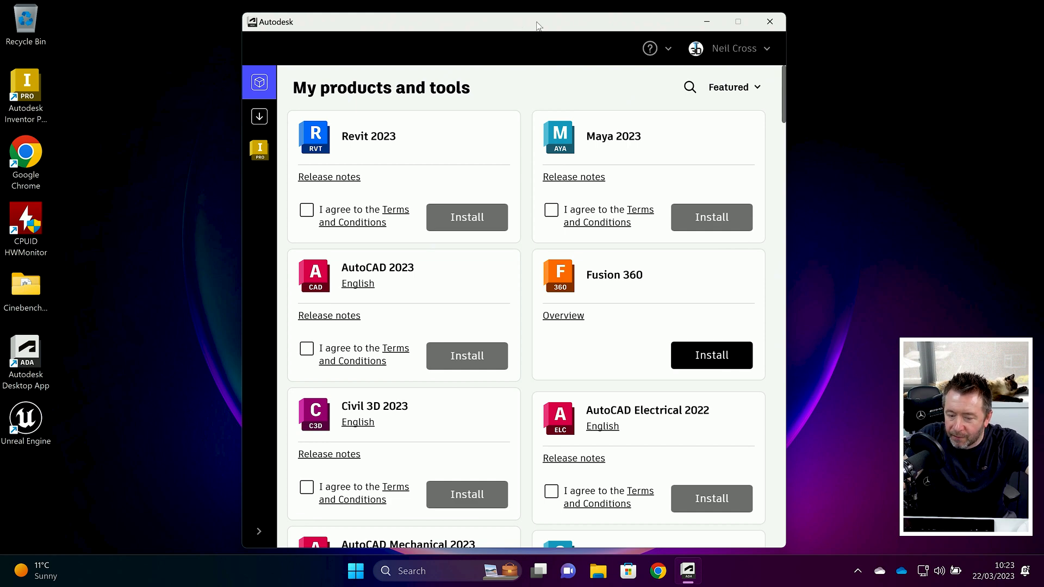
mouse_move(514, 26)
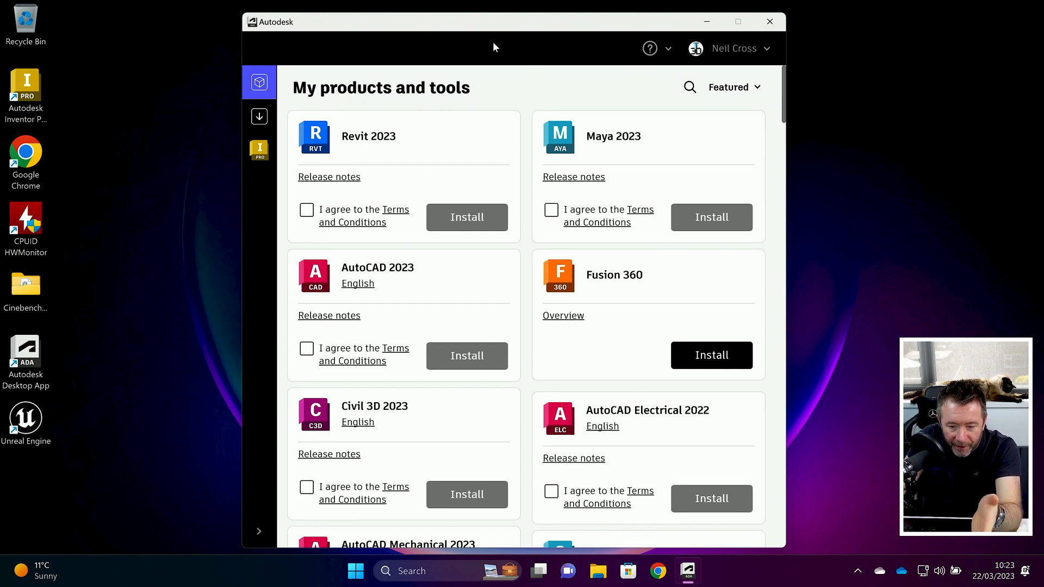
mouse_move(625, 84)
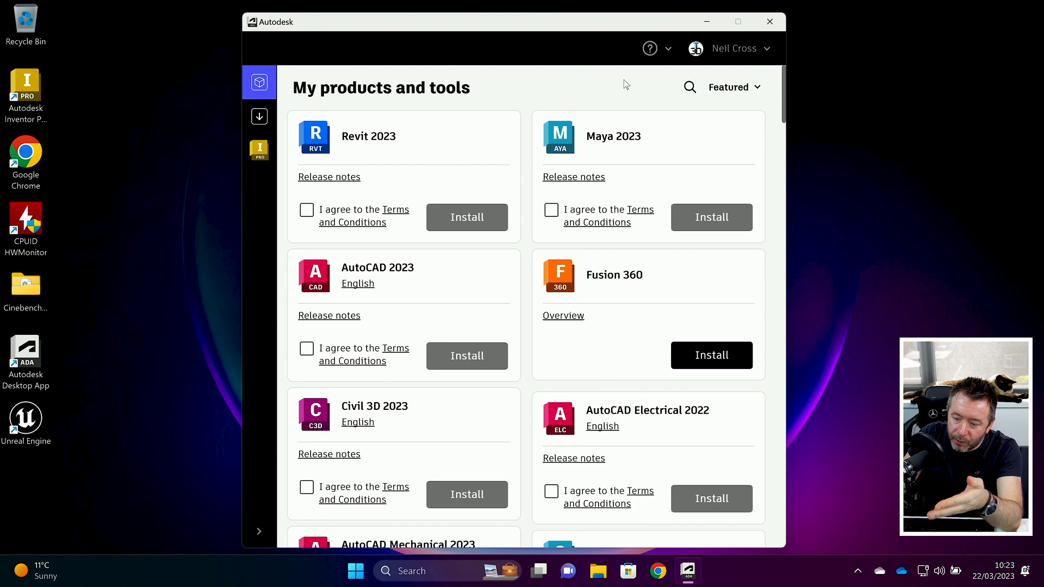
mouse_move(551, 119)
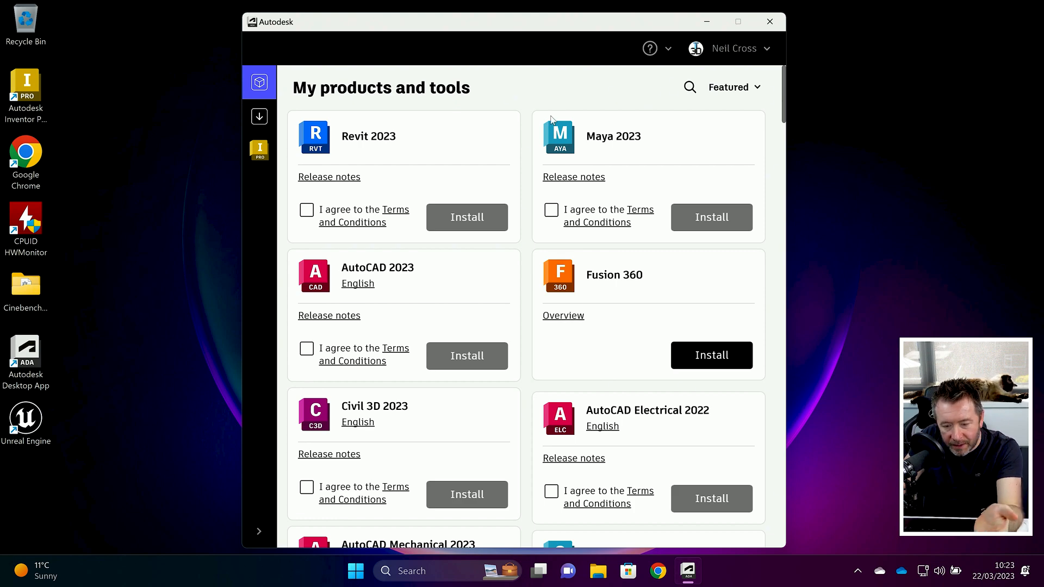
mouse_move(533, 205)
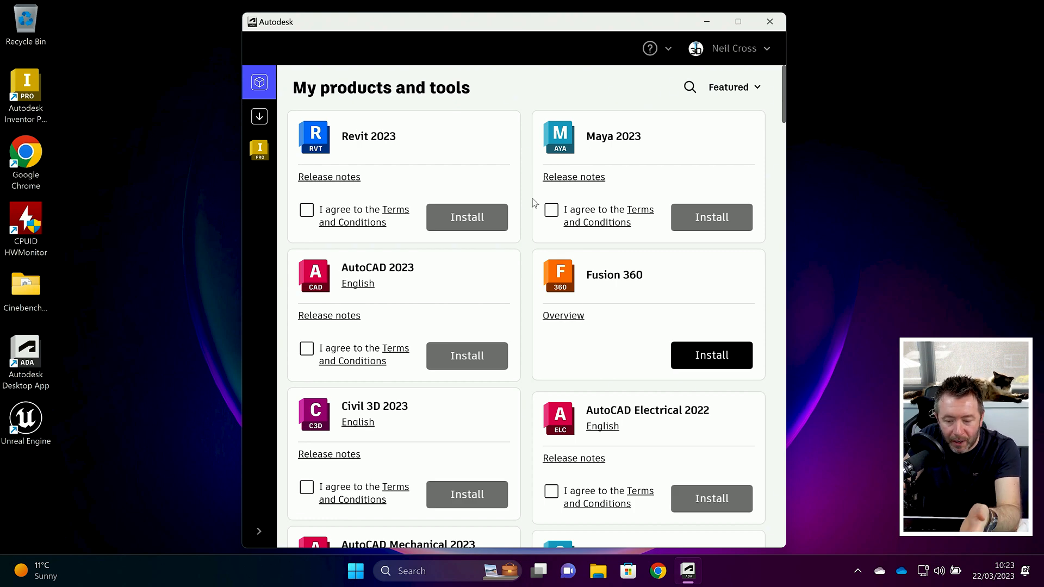
- Tick and clear the Maya 2023 terms, then view the Inventor Professional product page
left_click(551, 210)
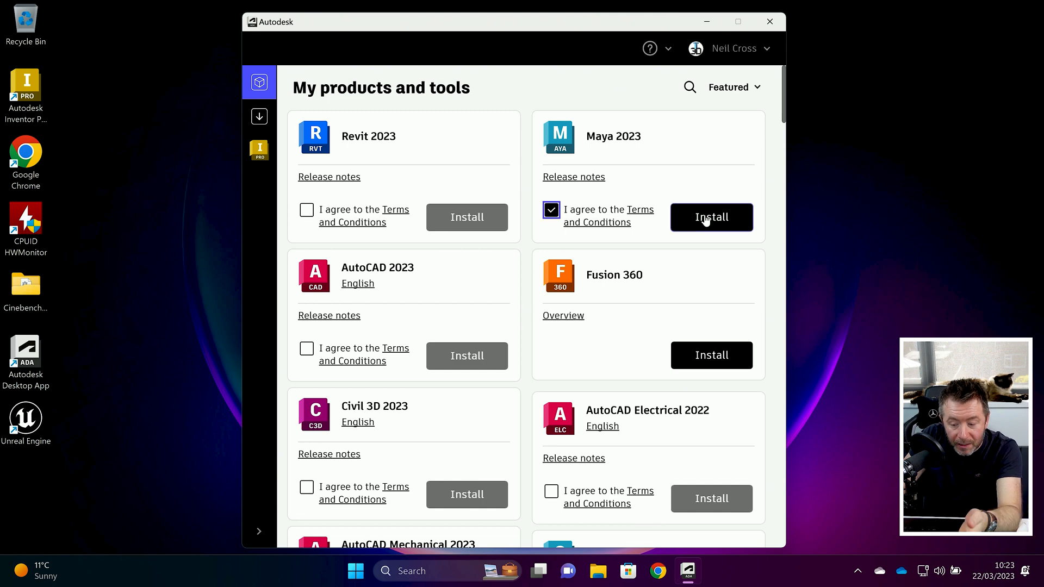
left_click(551, 211)
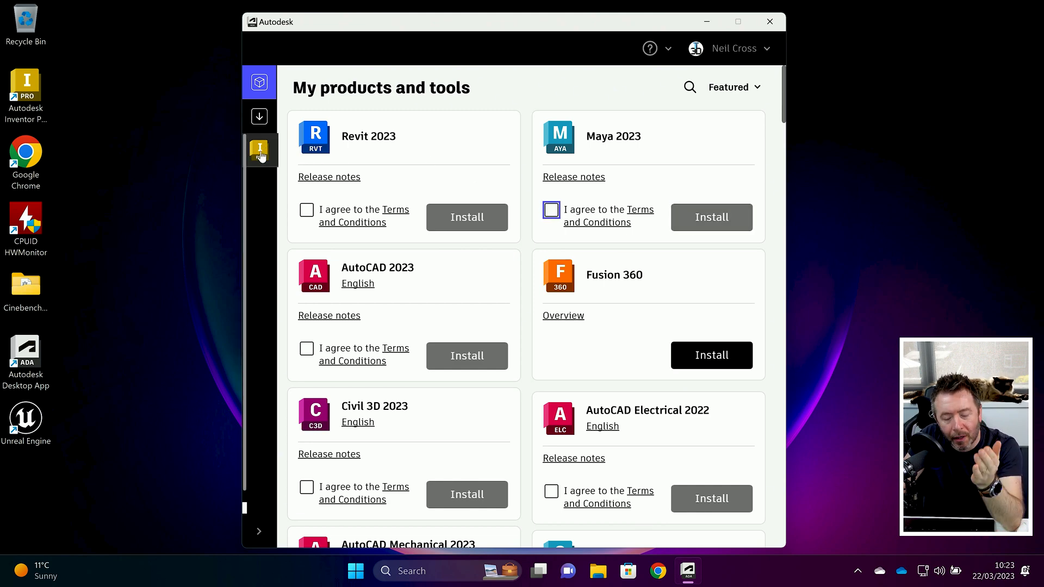
left_click(258, 150)
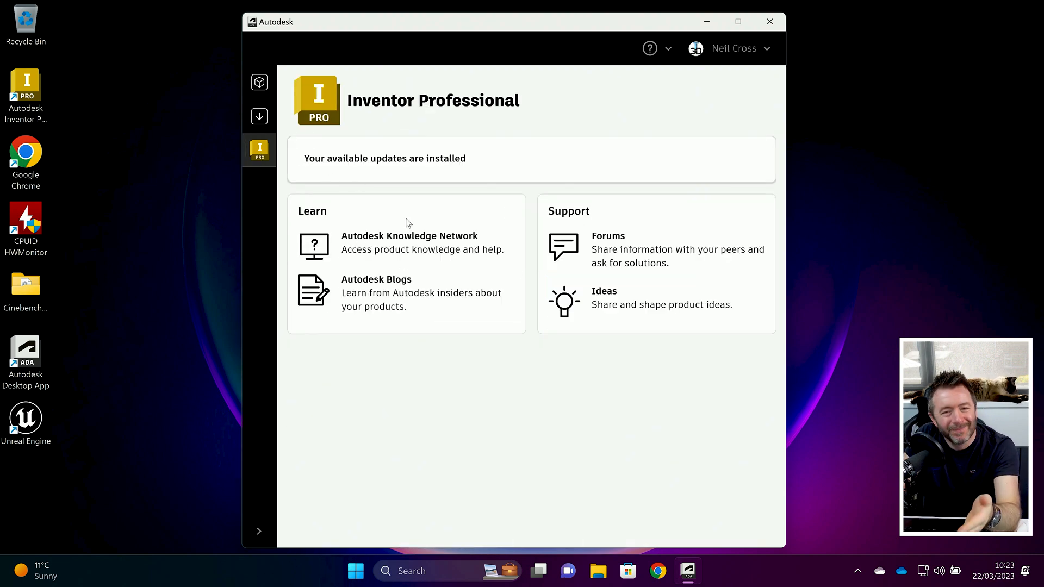
mouse_move(399, 245)
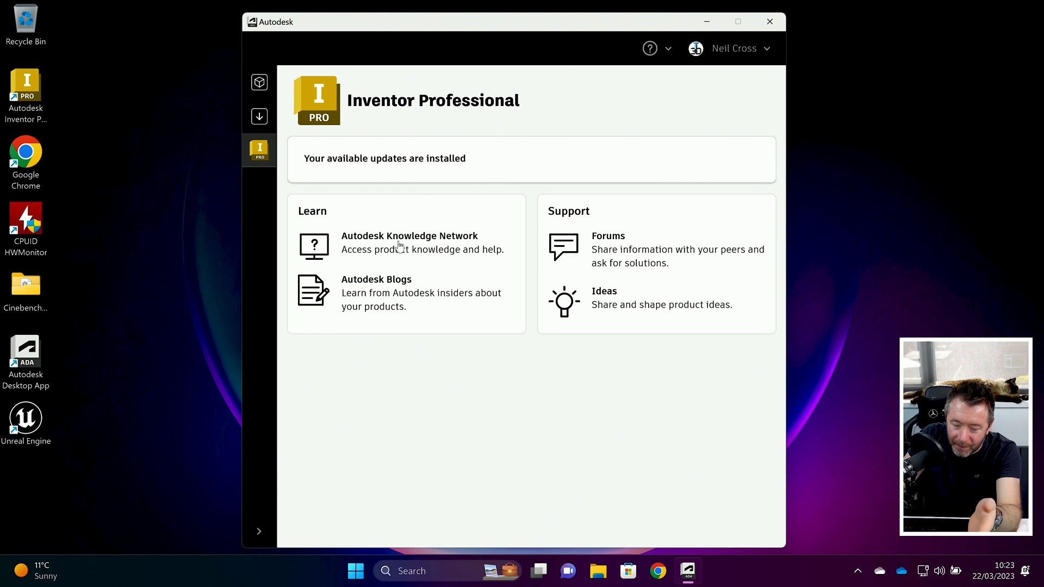
mouse_move(408, 264)
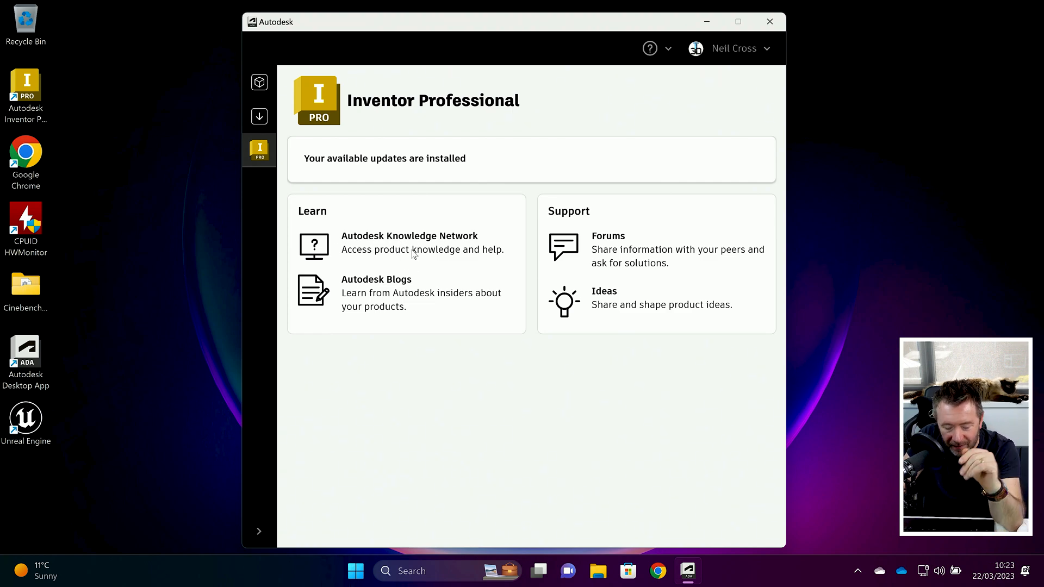
mouse_move(454, 300)
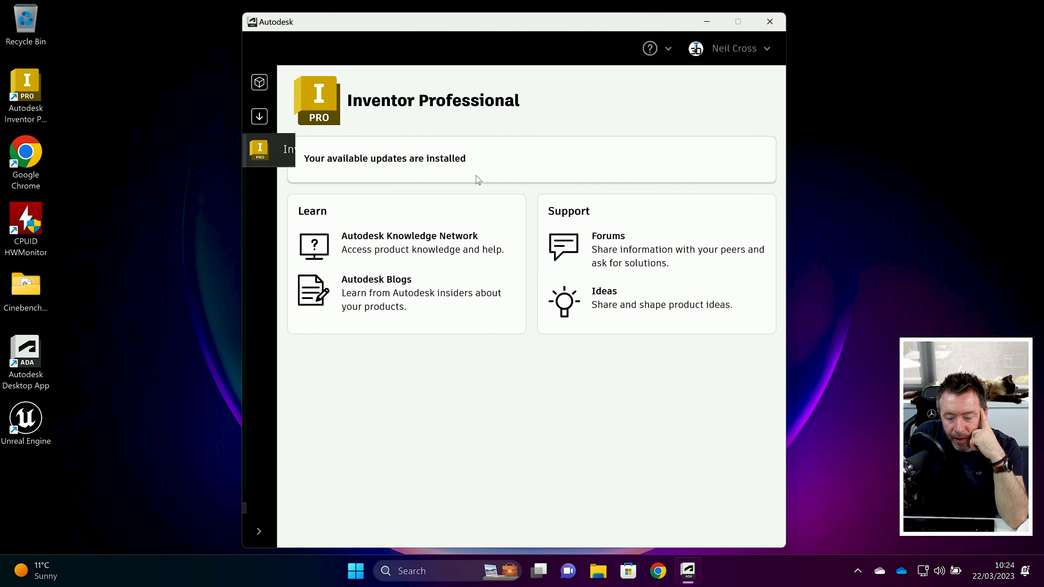
- Accept the AutoCAD 2023 terms and show the AutoCAD 2023.1.2 64-bit update
left_click(258, 116)
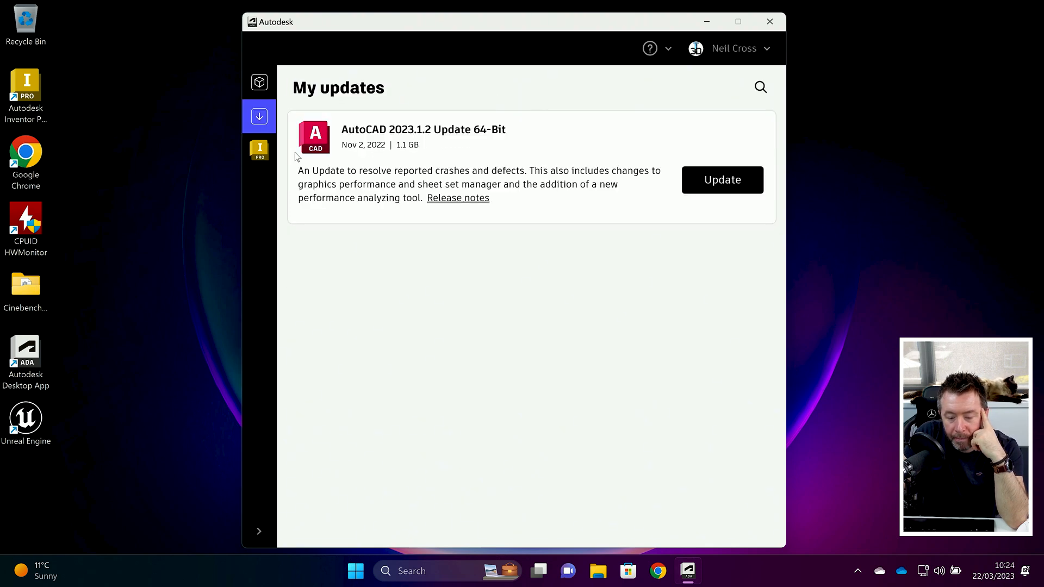
mouse_move(345, 121)
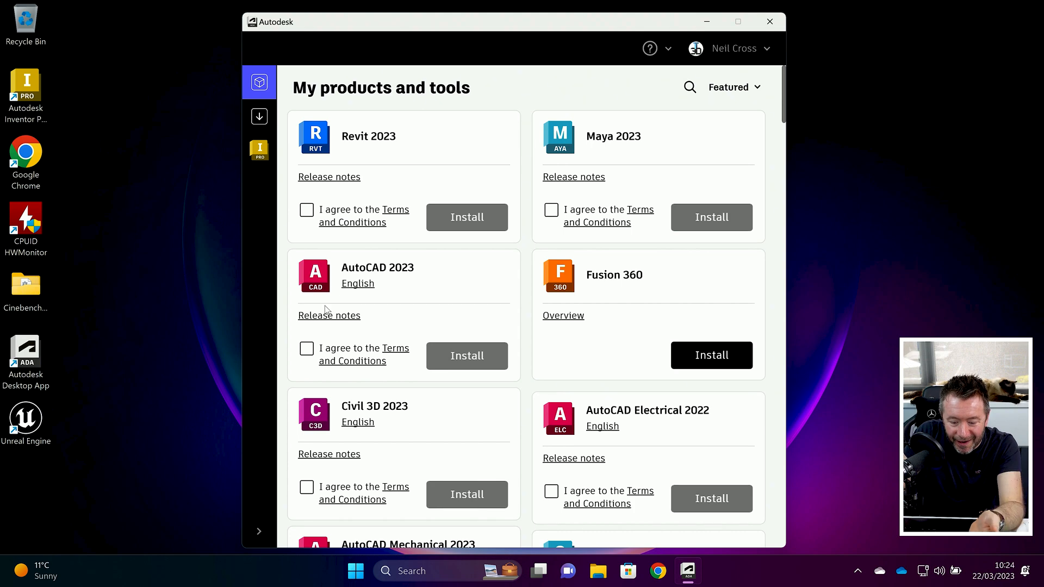
left_click(305, 349)
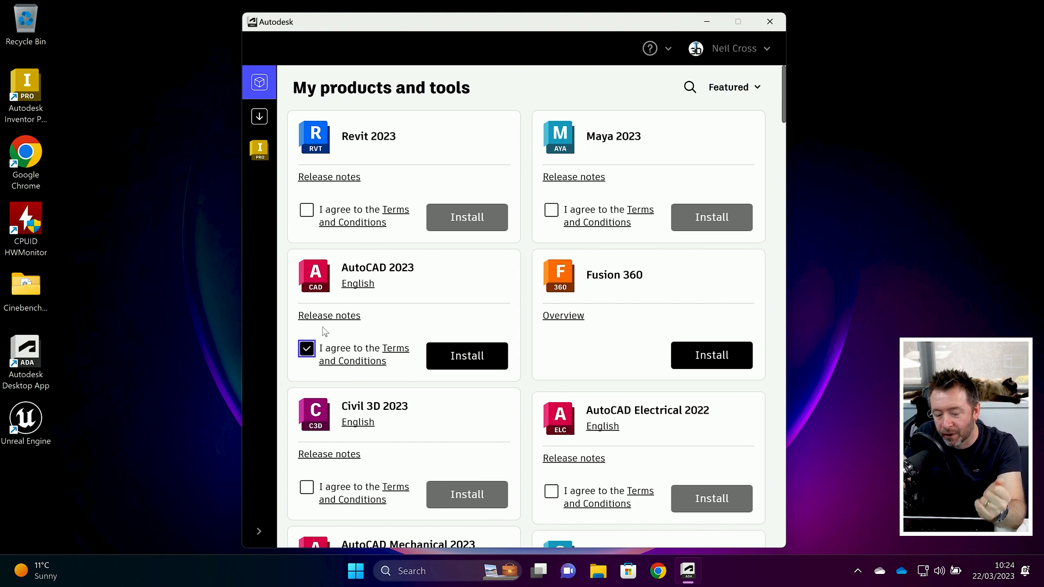
left_click(258, 116)
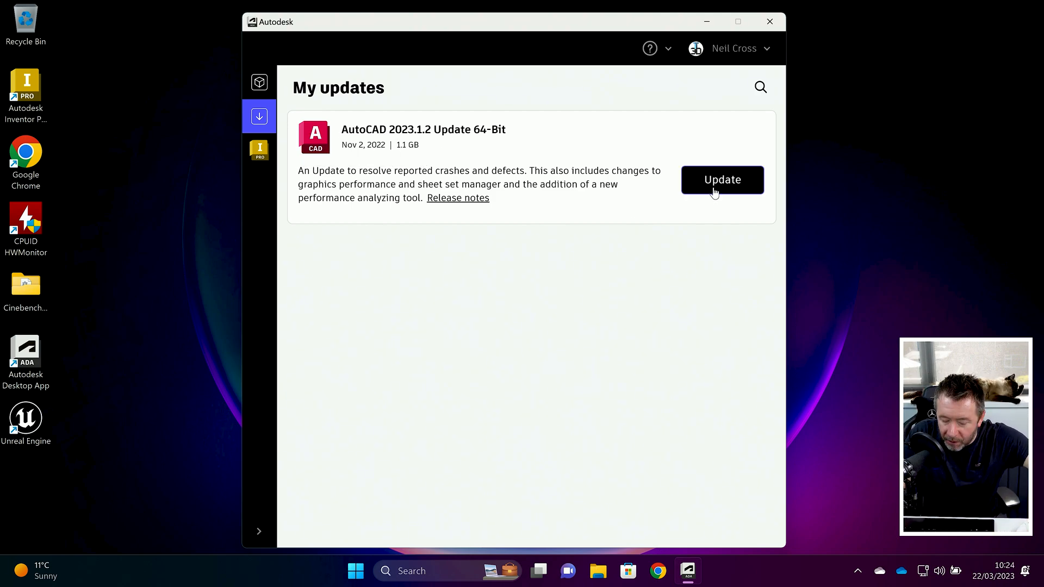
mouse_move(259, 82)
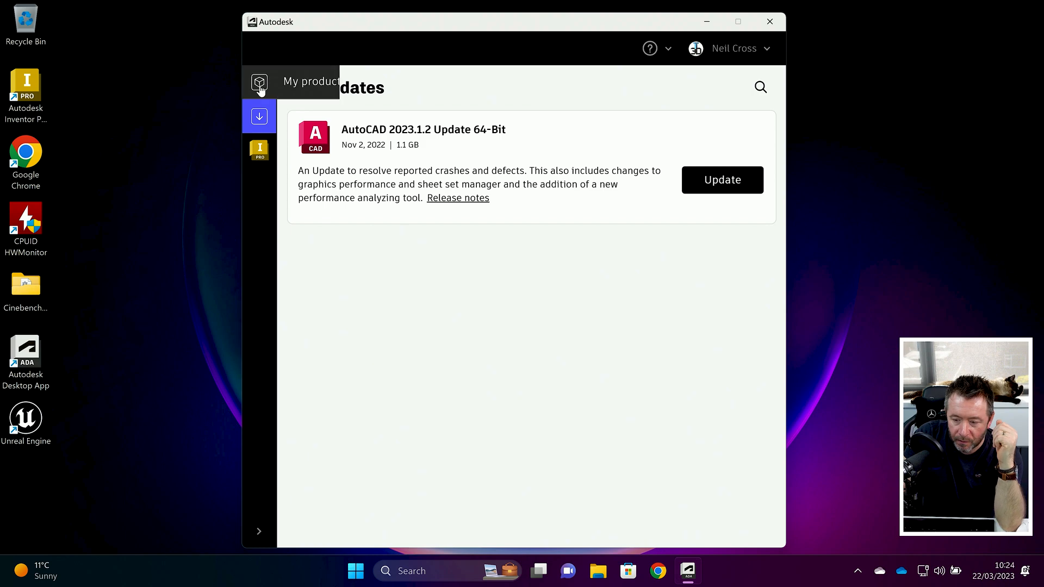
- Check the app settings without changes and return to the products and tools list
left_click(259, 82)
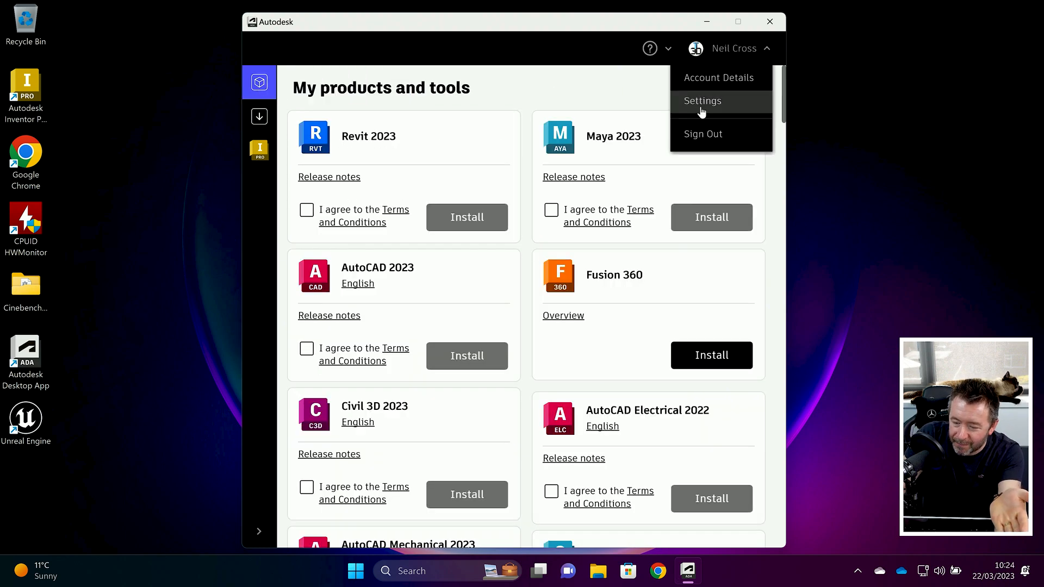
left_click(702, 100)
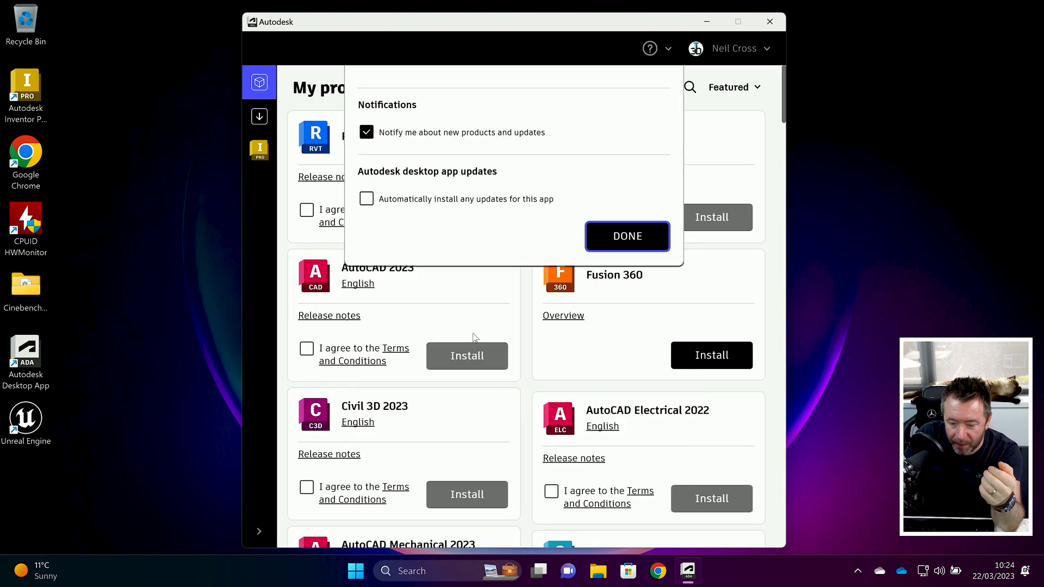
left_click(626, 236)
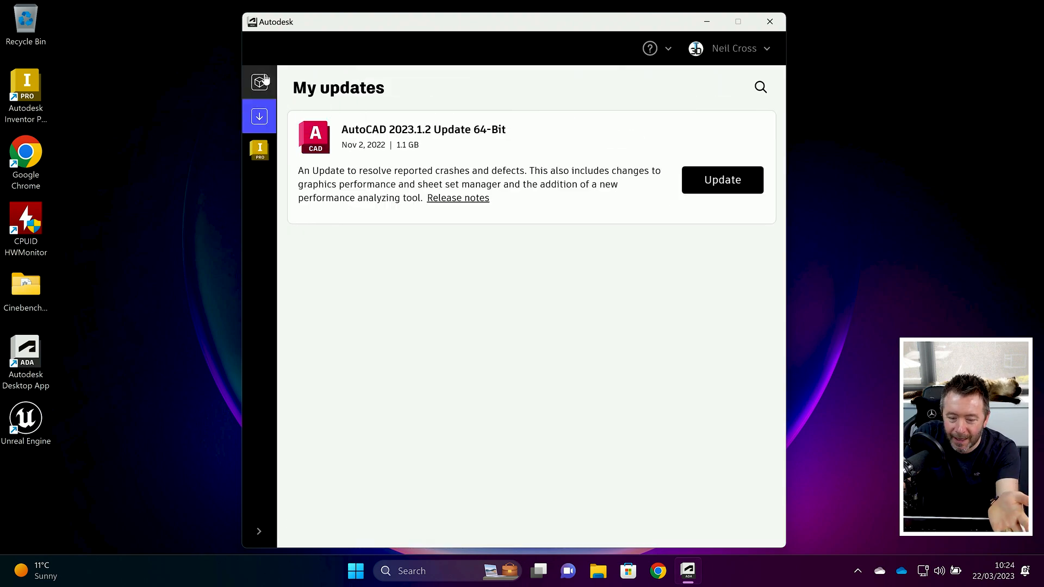
left_click(259, 82)
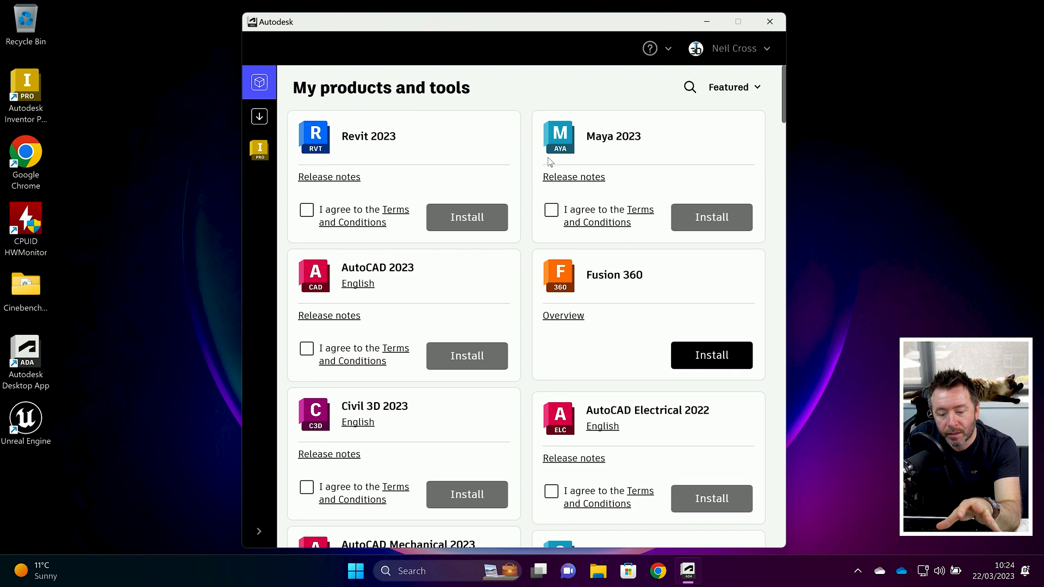
mouse_move(543, 158)
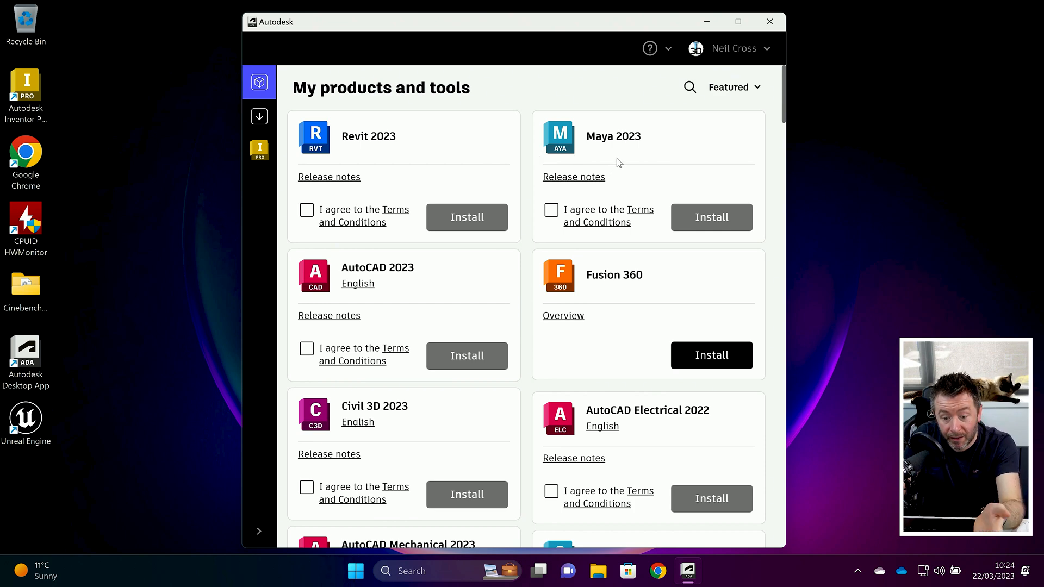
mouse_move(621, 160)
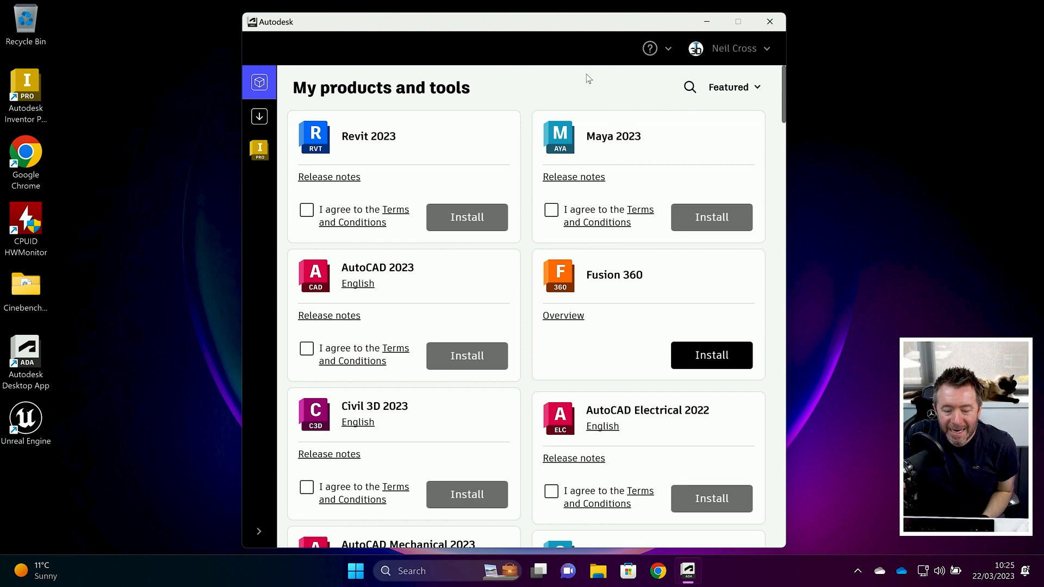
mouse_move(505, 74)
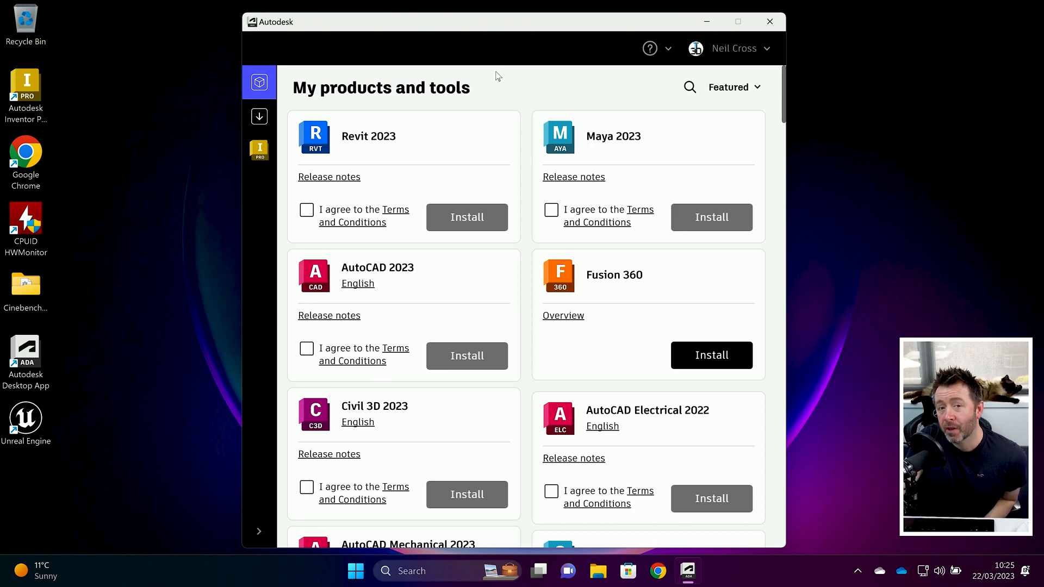
mouse_move(486, 75)
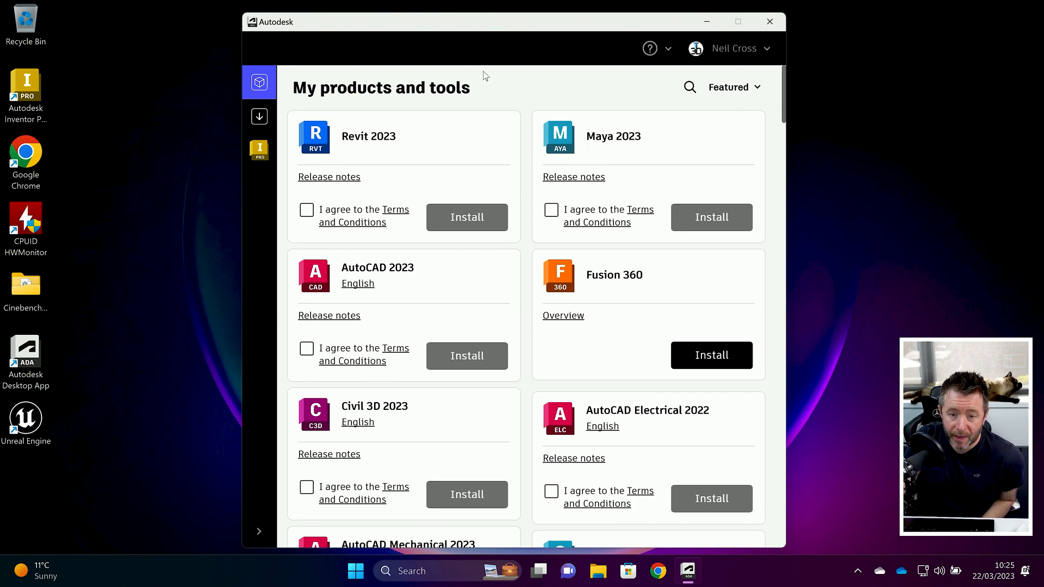
mouse_move(447, 55)
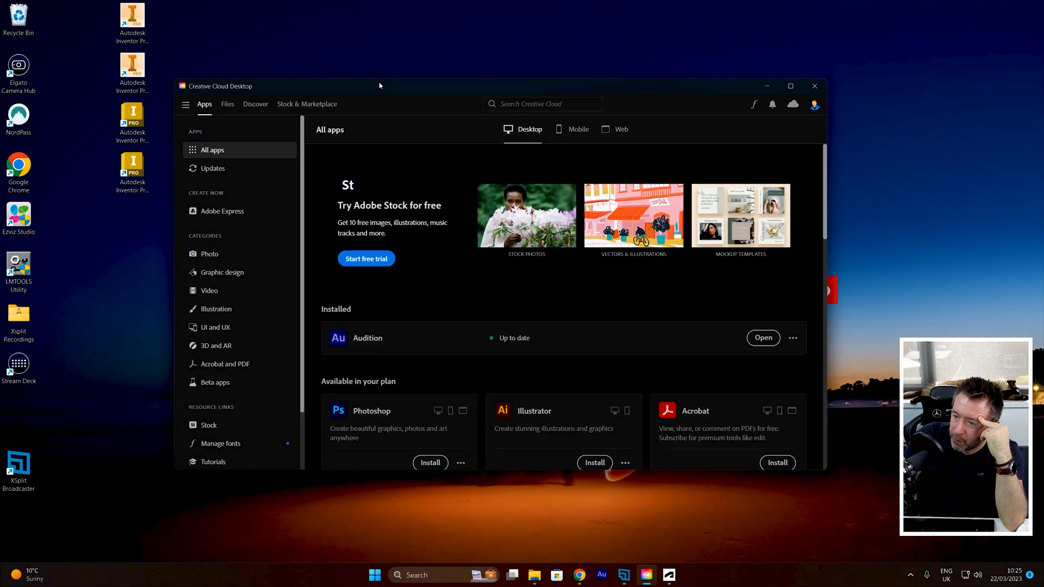
- Move the Creative Cloud window up and left to view All apps
left_click_drag(379, 85, 364, 63)
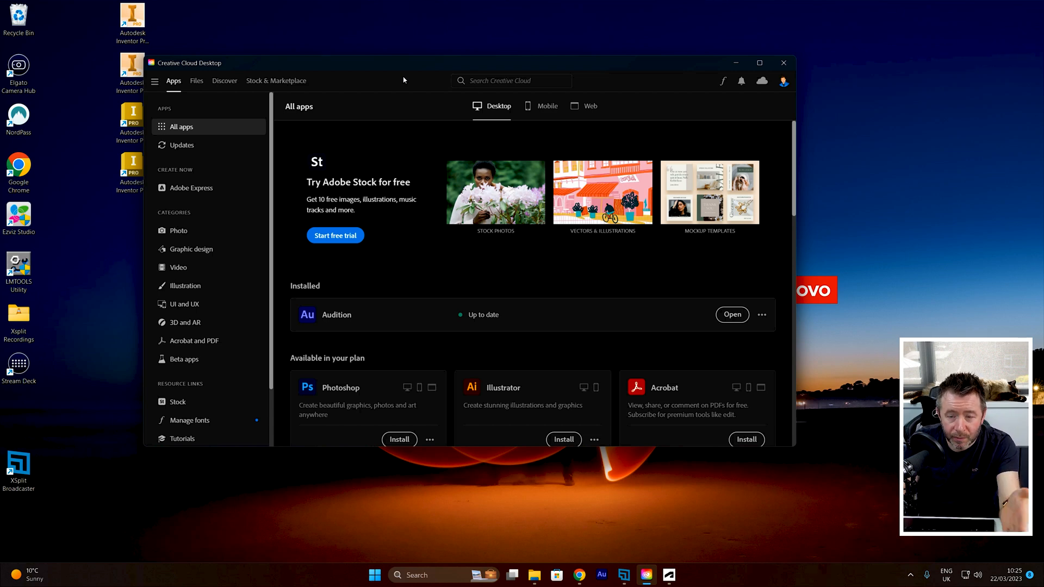
mouse_move(520, 38)
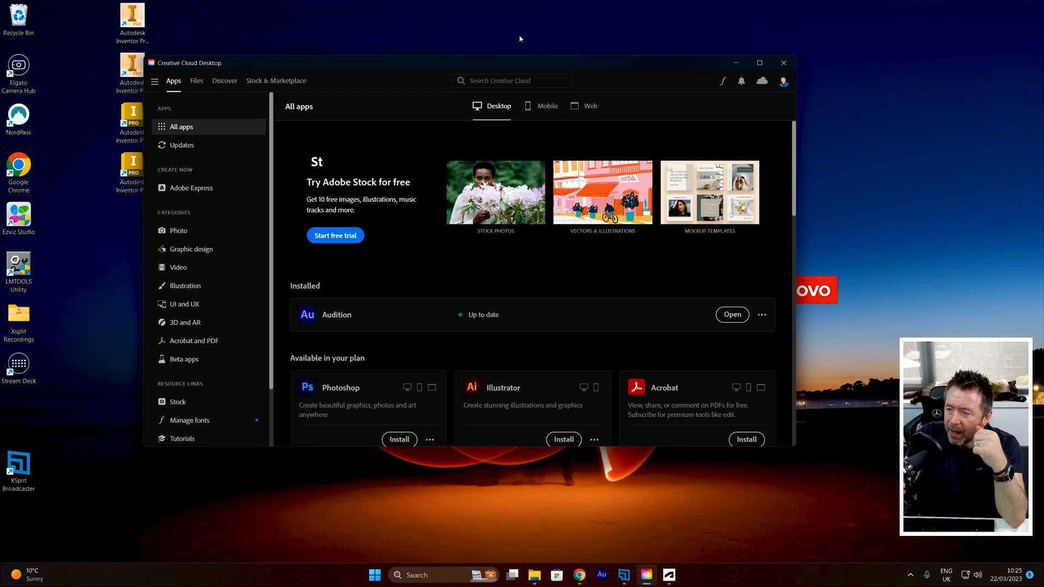
mouse_move(297, 164)
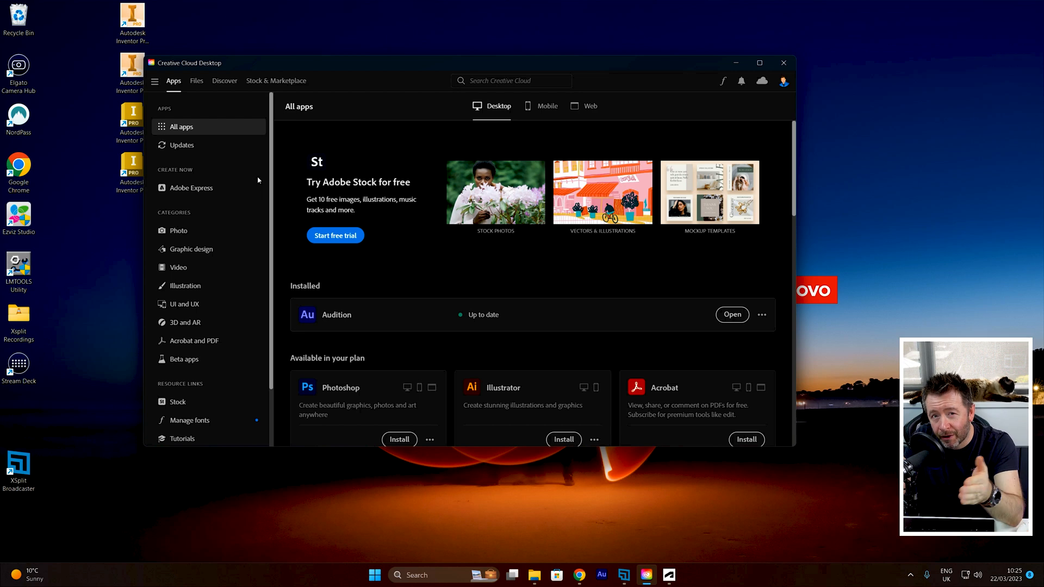
mouse_move(172, 160)
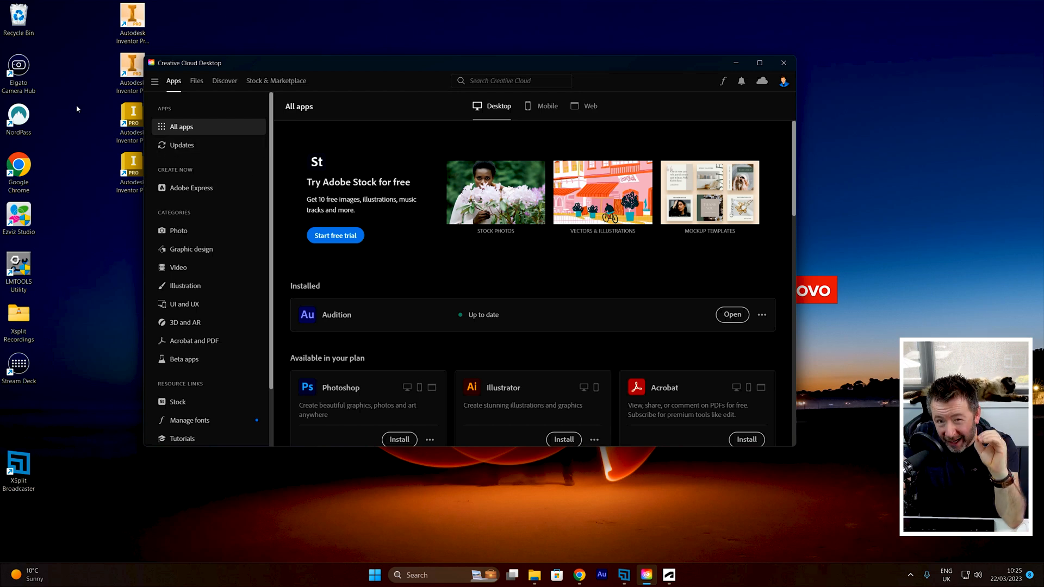
mouse_move(80, 39)
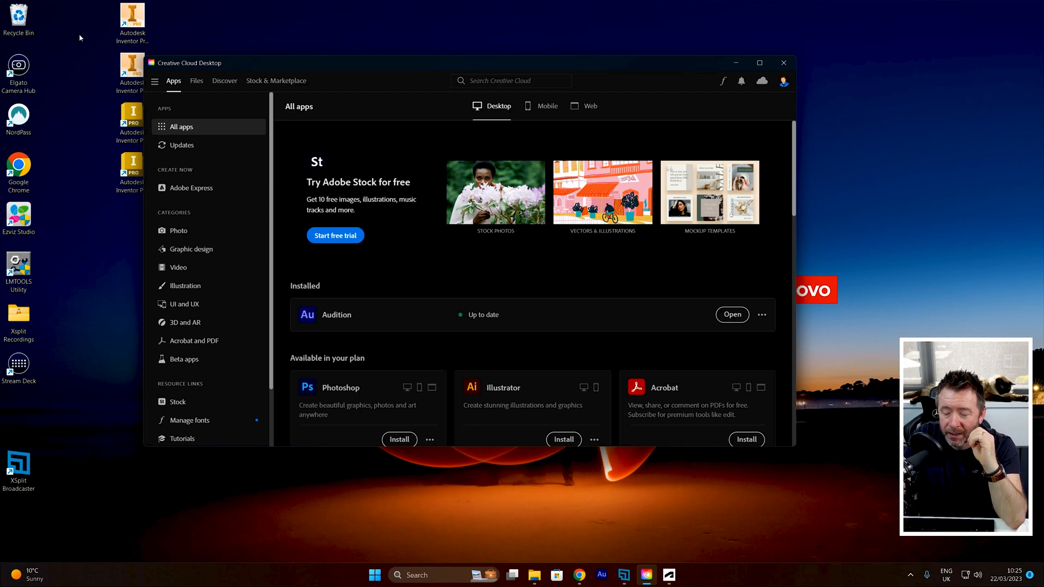
mouse_move(232, 65)
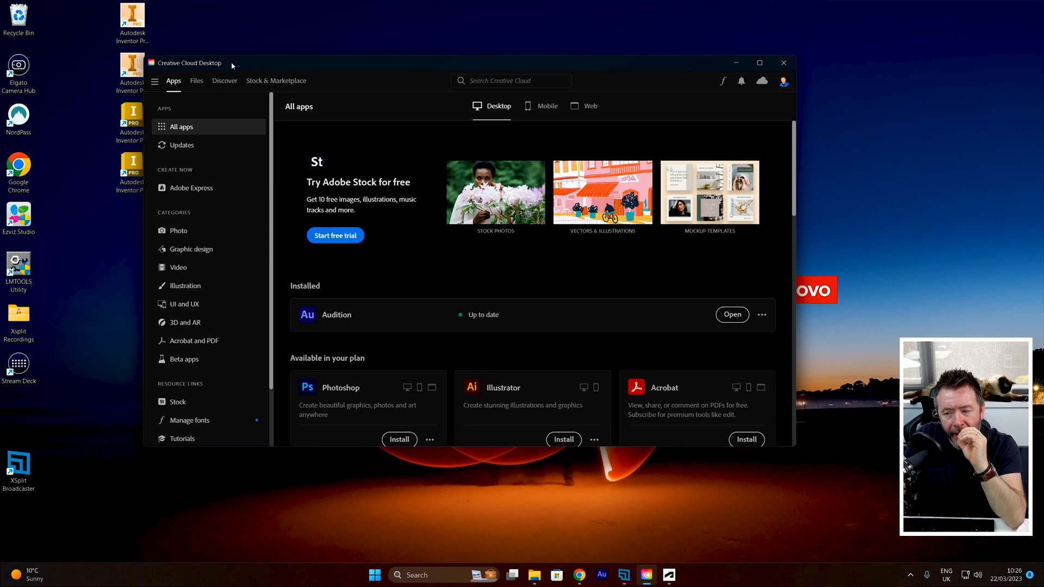
mouse_move(389, 363)
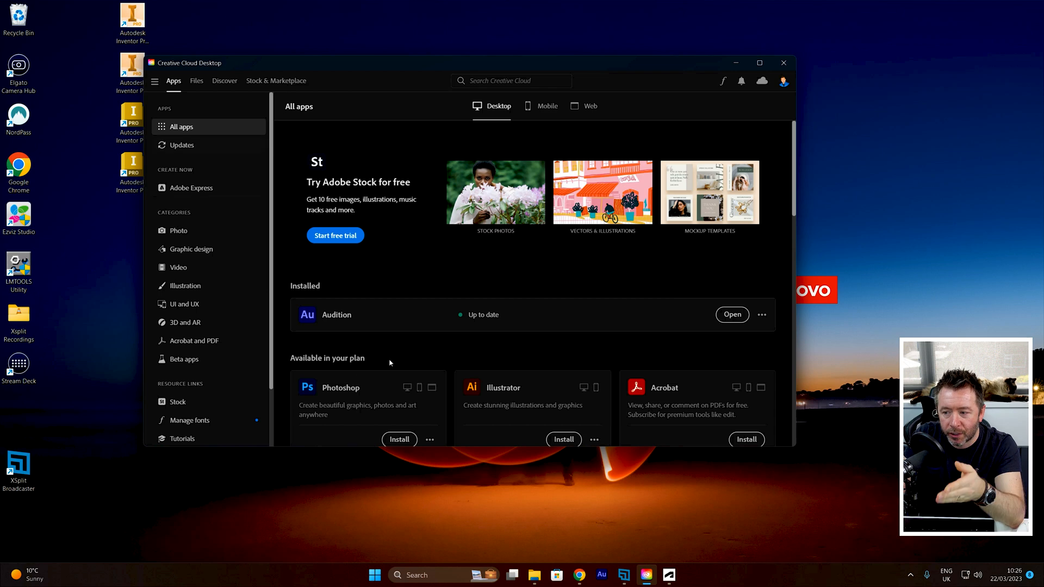
- Scroll the All apps list and show the Stock & Marketplace page
scroll("down", 3)
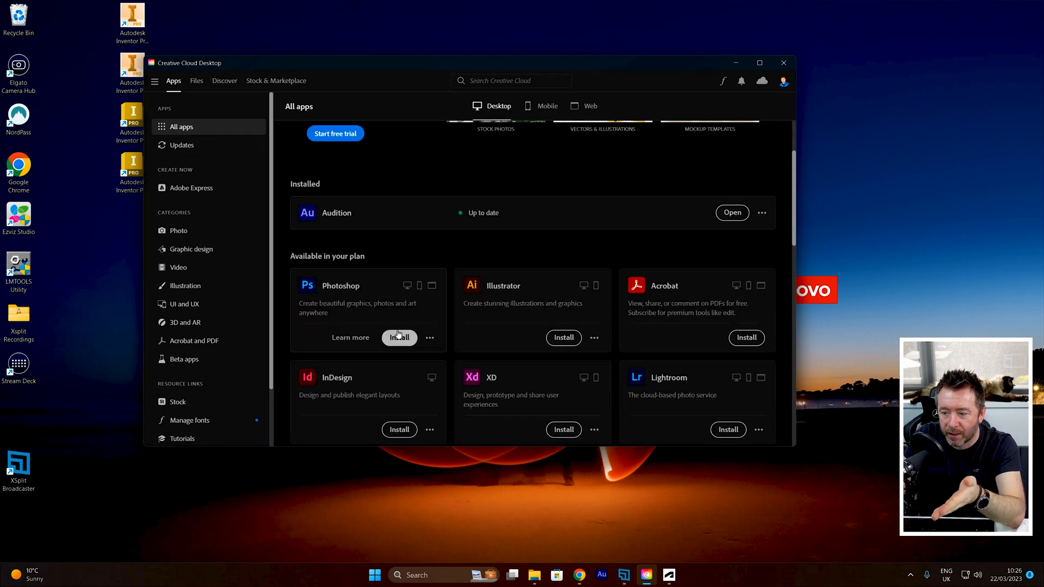
mouse_move(332, 260)
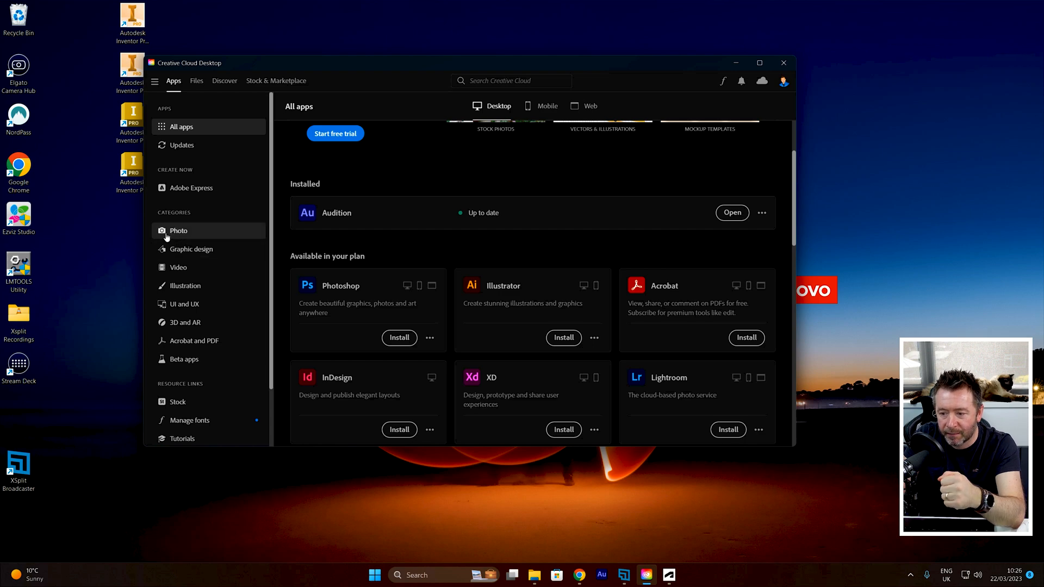
mouse_move(178, 267)
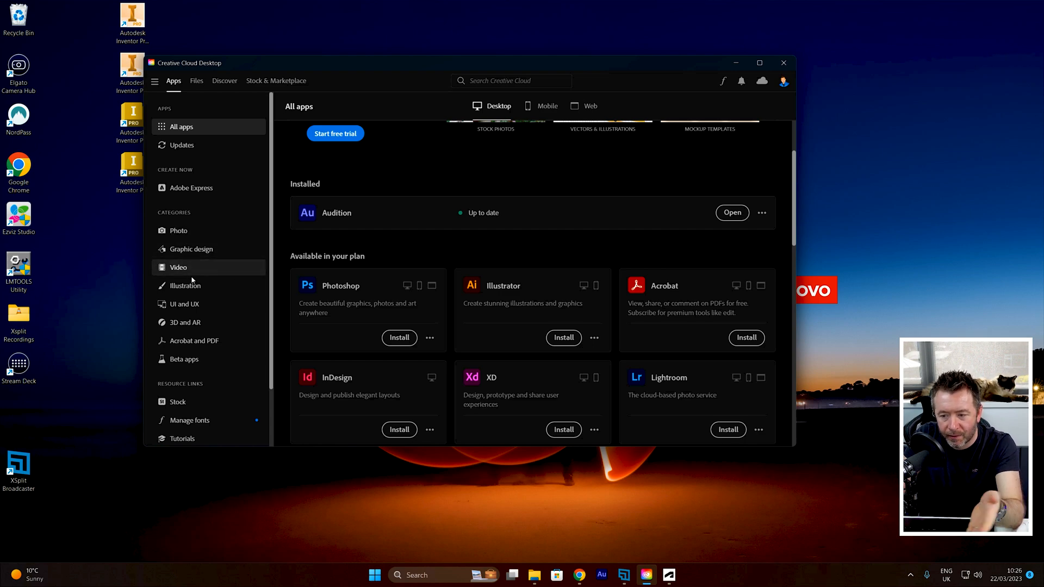
mouse_move(238, 234)
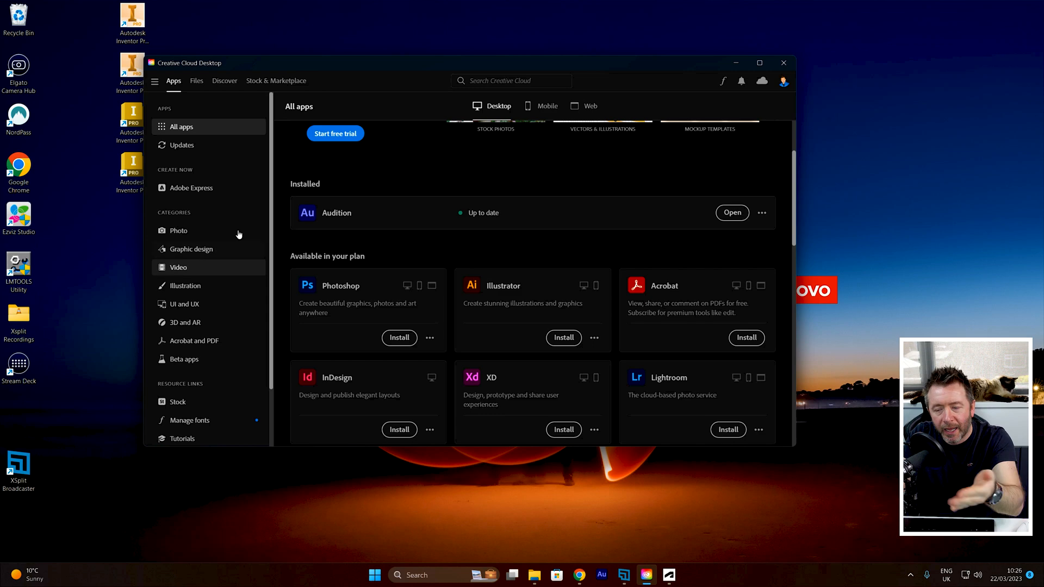
left_click(275, 80)
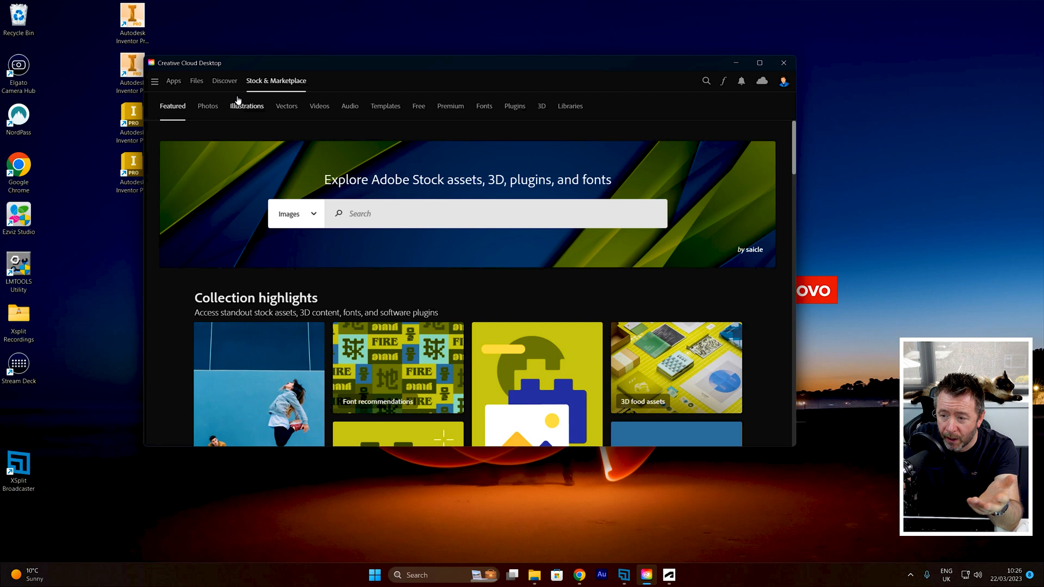
mouse_move(237, 129)
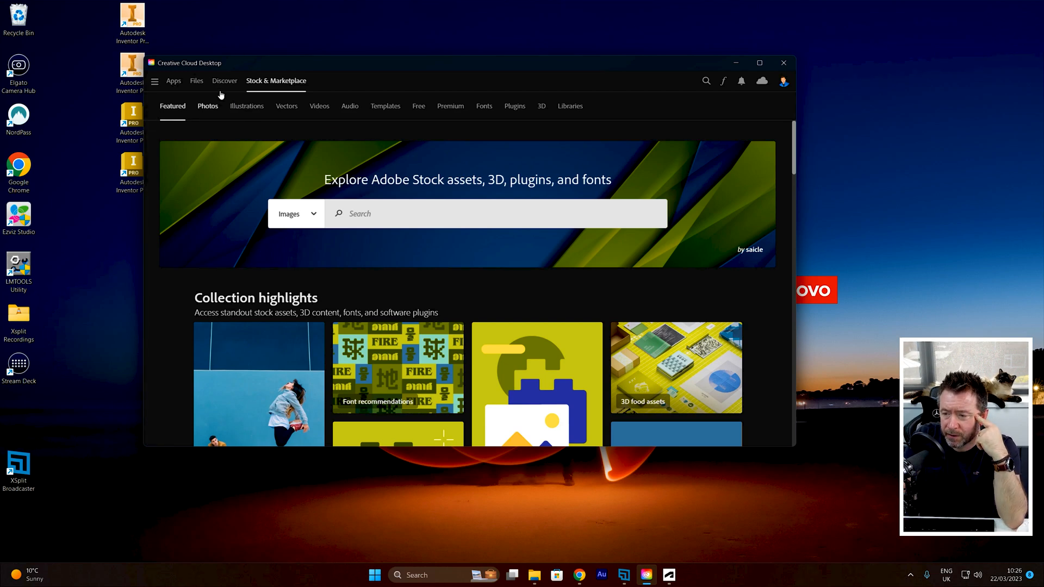
left_click(225, 81)
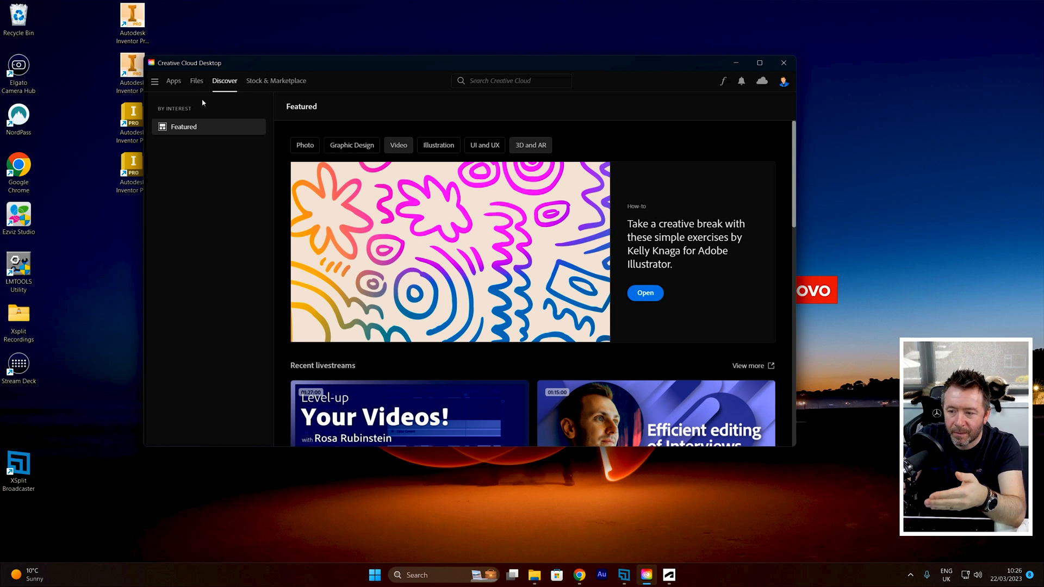
mouse_move(200, 104)
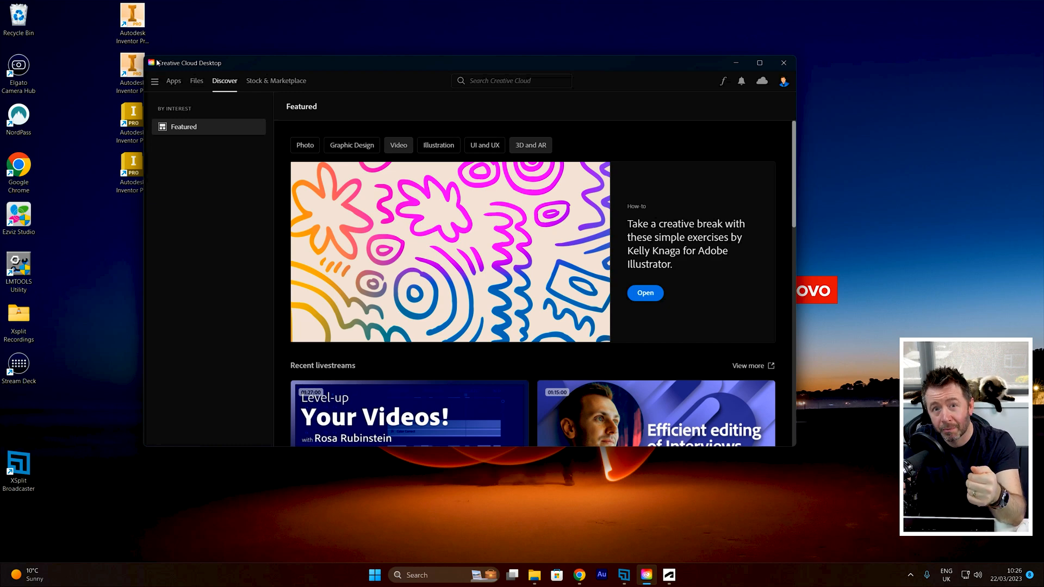
left_click(174, 81)
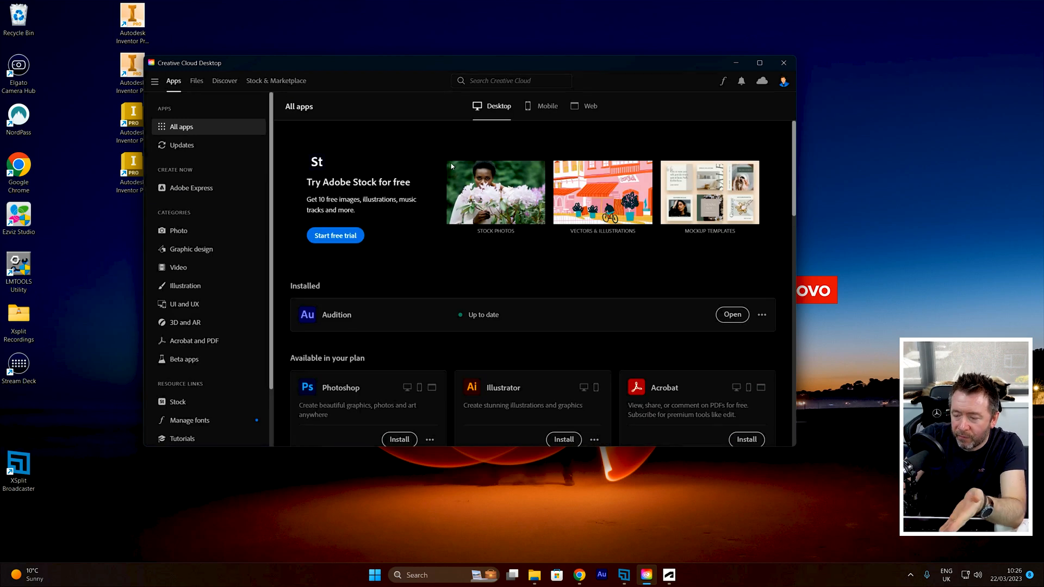
scroll("down", 3)
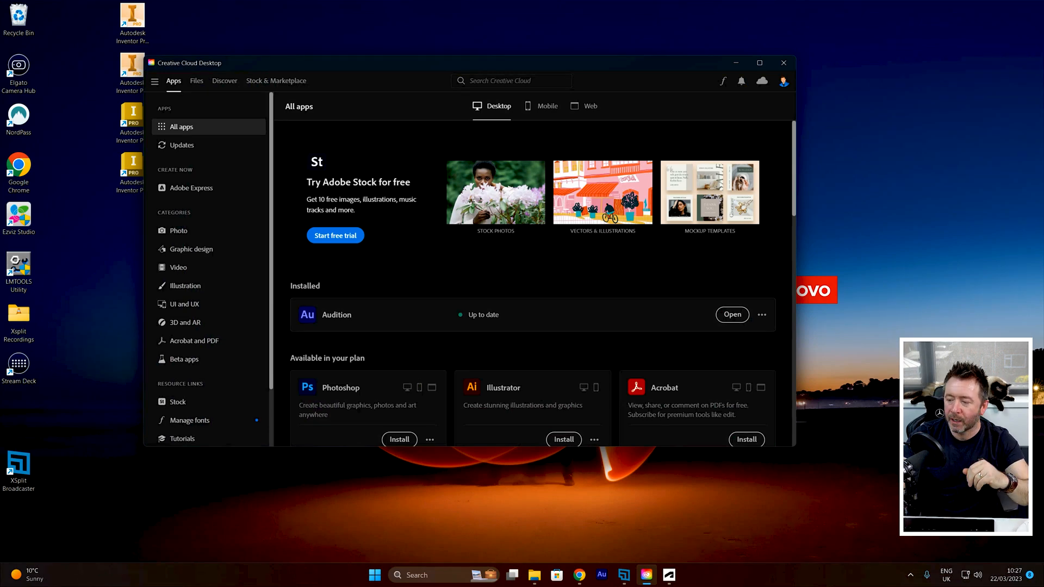
- Put the Creative Cloud Desktop window away, clearing the desktop
left_click(783, 62)
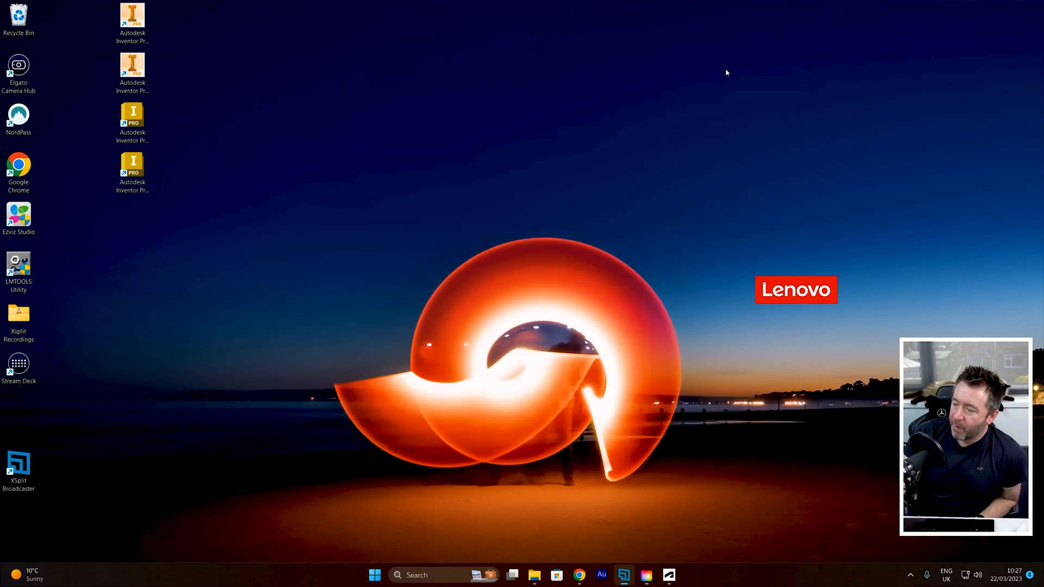
mouse_move(721, 72)
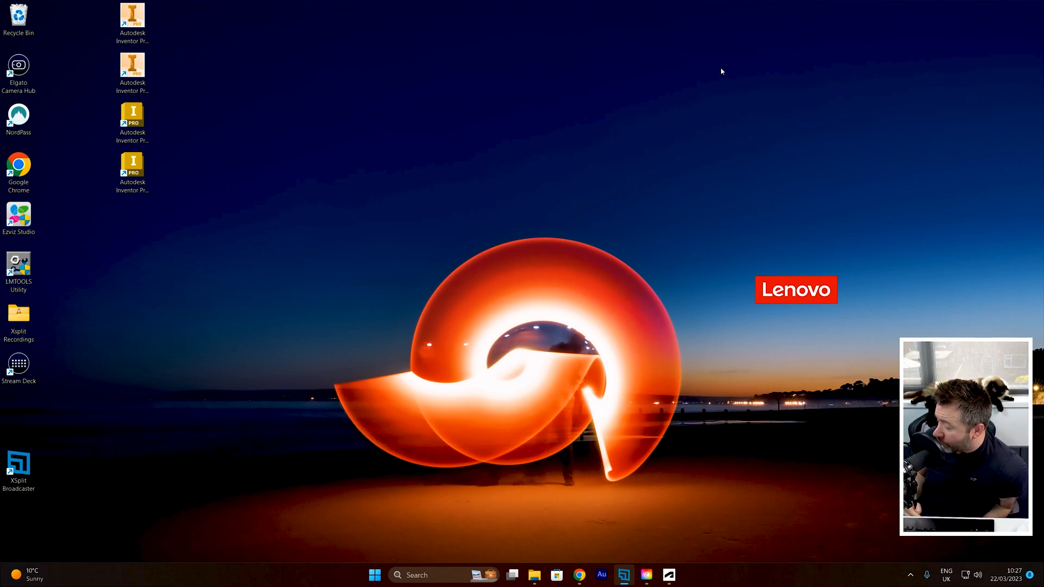
mouse_move(500, 511)
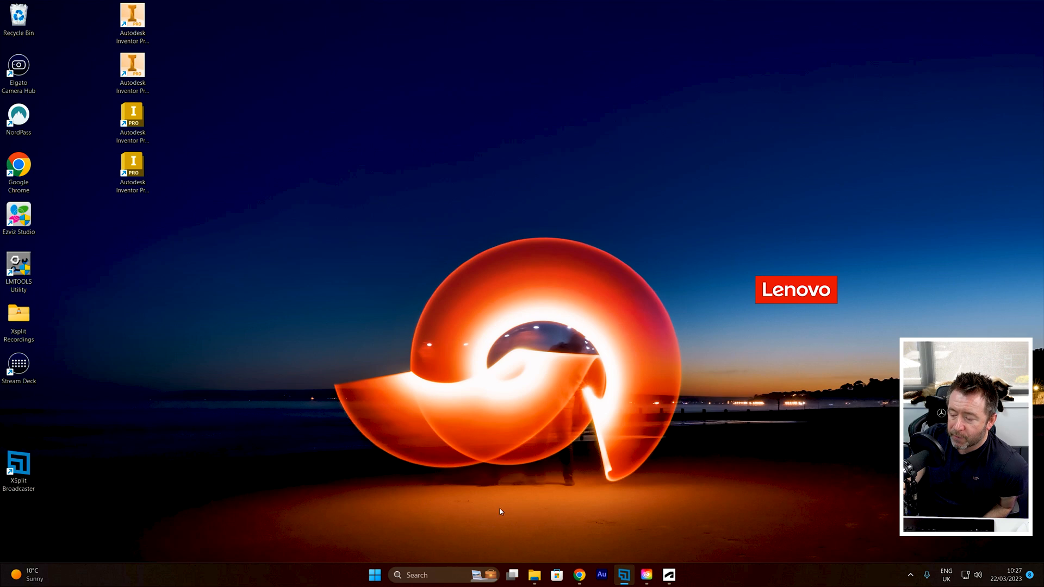
mouse_move(410, 537)
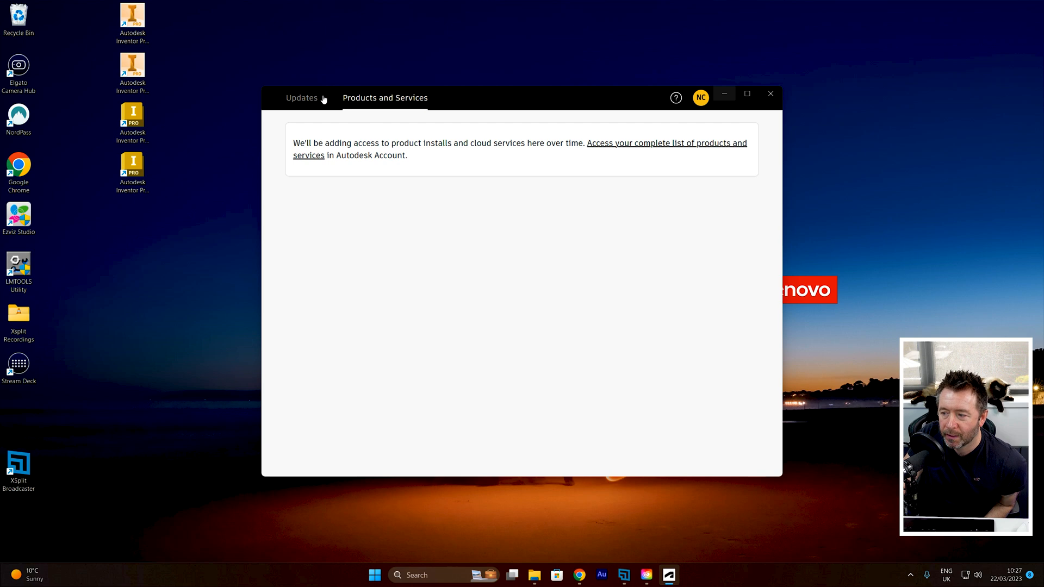
left_click(302, 97)
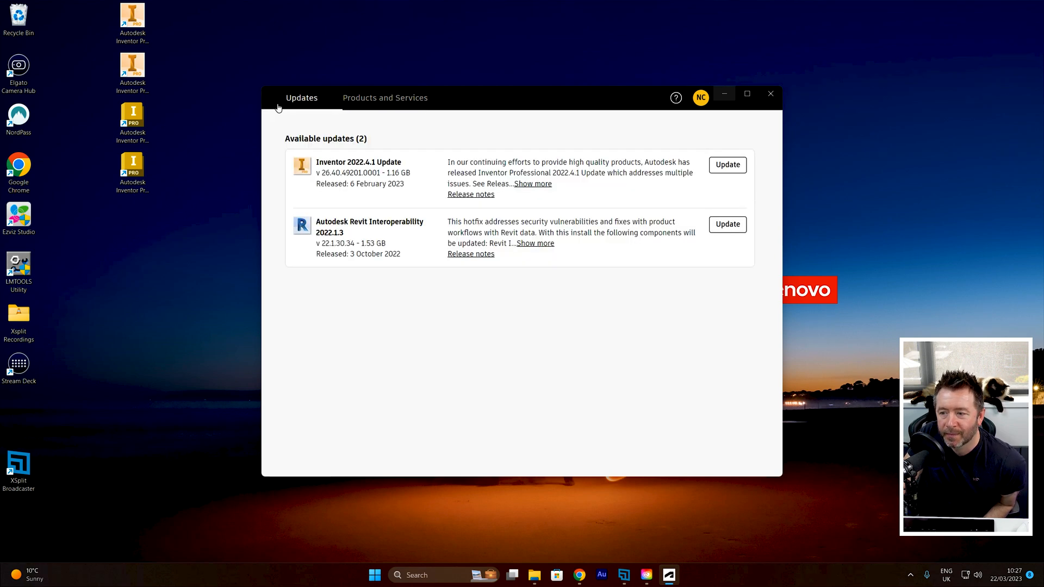
left_click(385, 98)
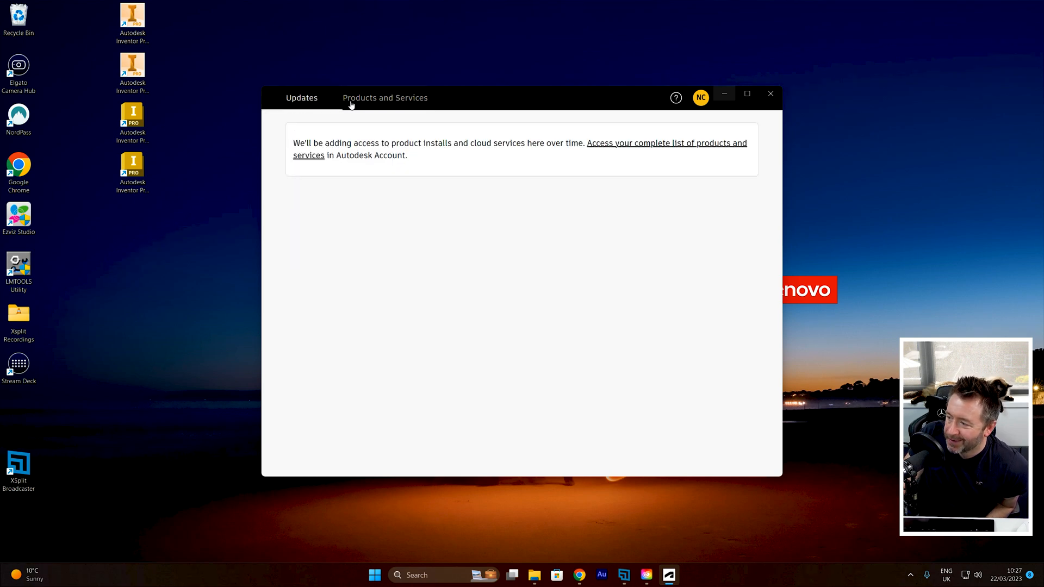
left_click(384, 97)
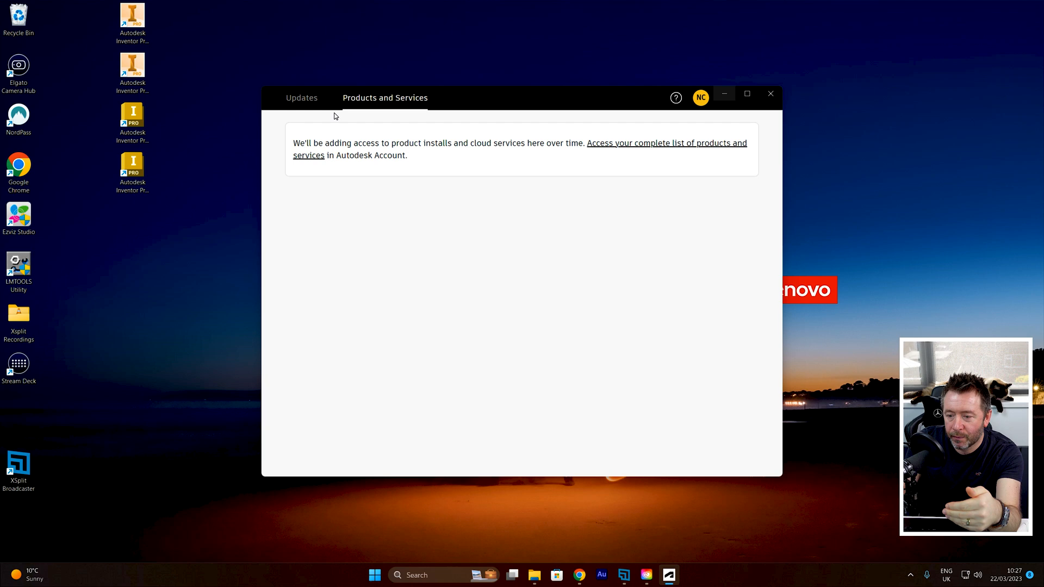
mouse_move(318, 68)
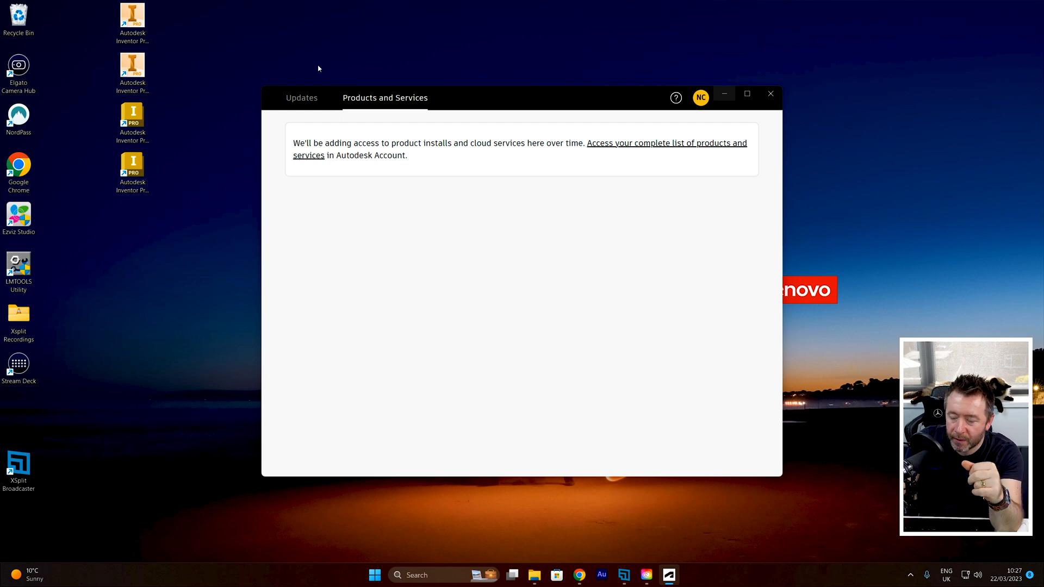
mouse_move(356, 115)
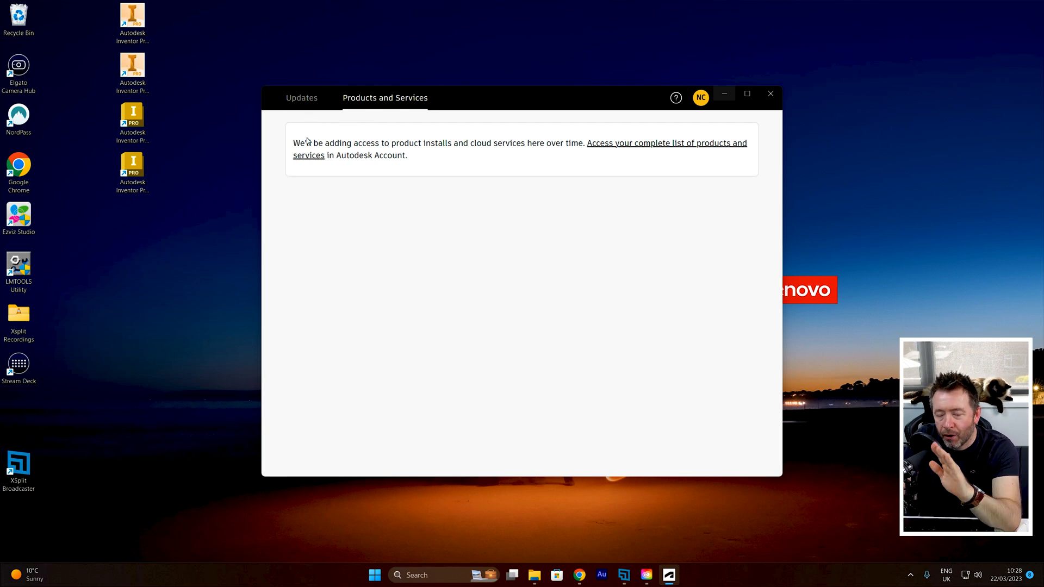
mouse_move(287, 124)
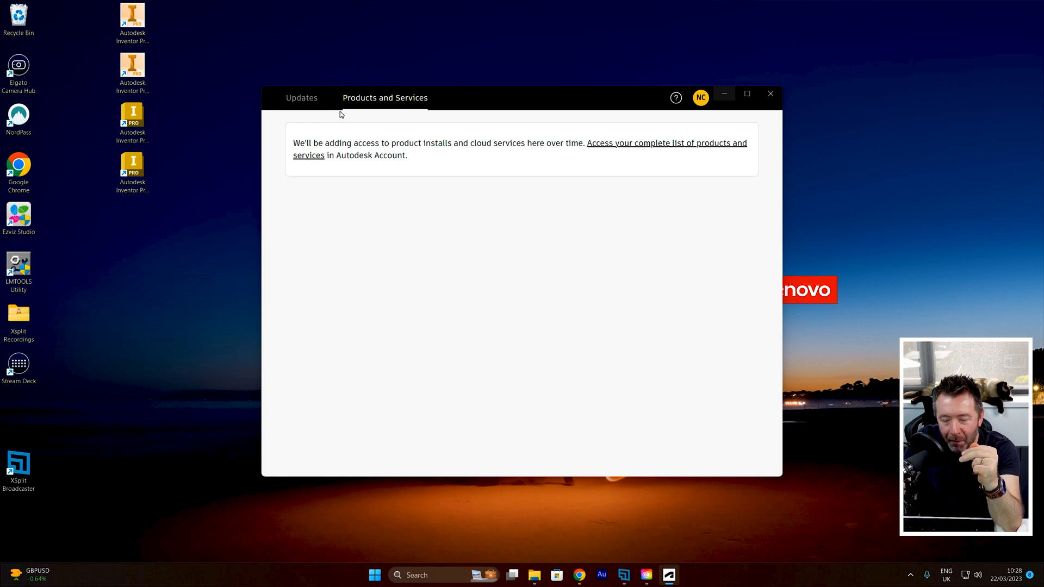
mouse_move(355, 114)
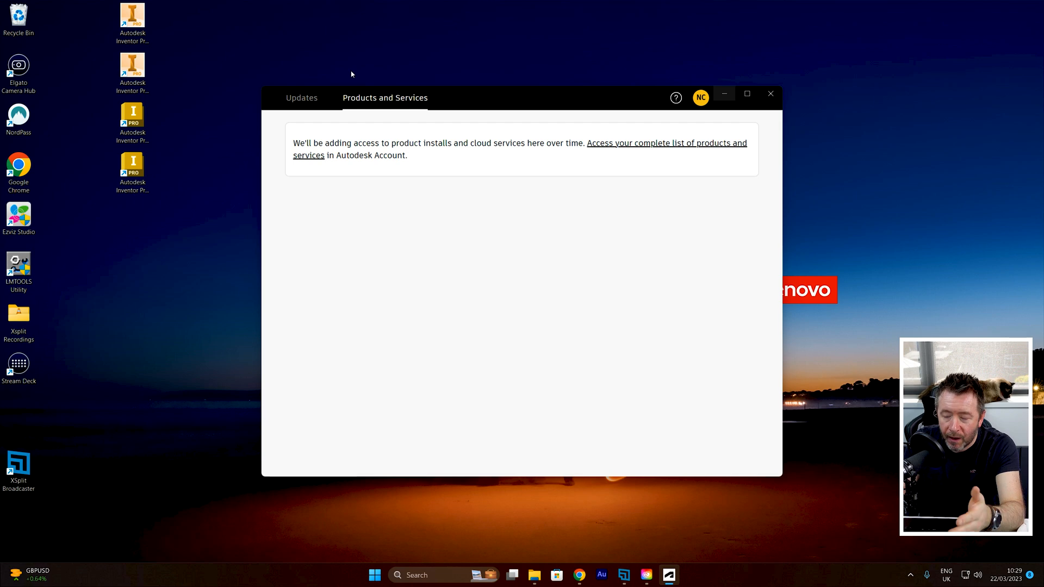
mouse_move(325, 4)
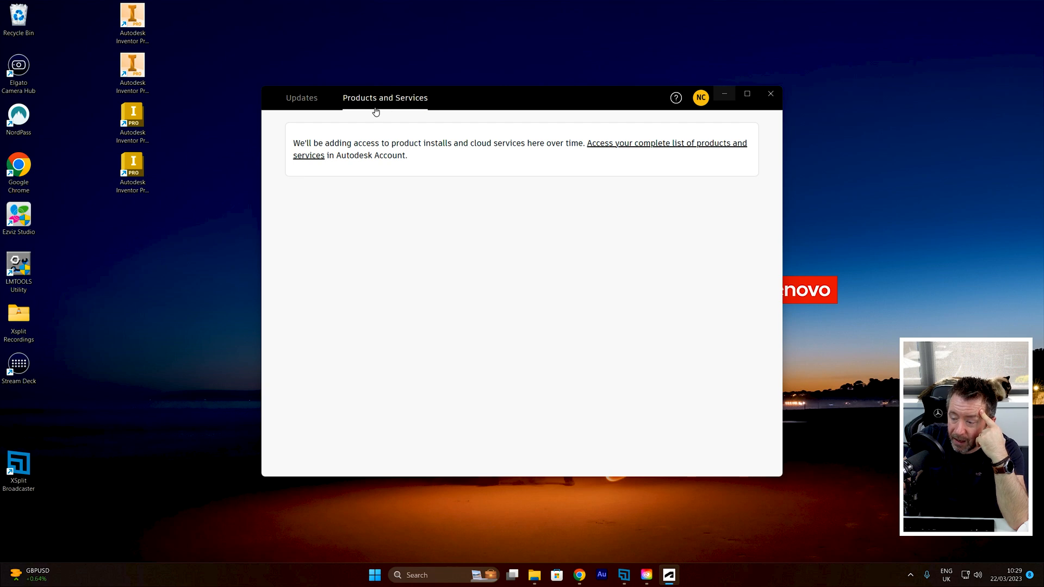
mouse_move(348, 68)
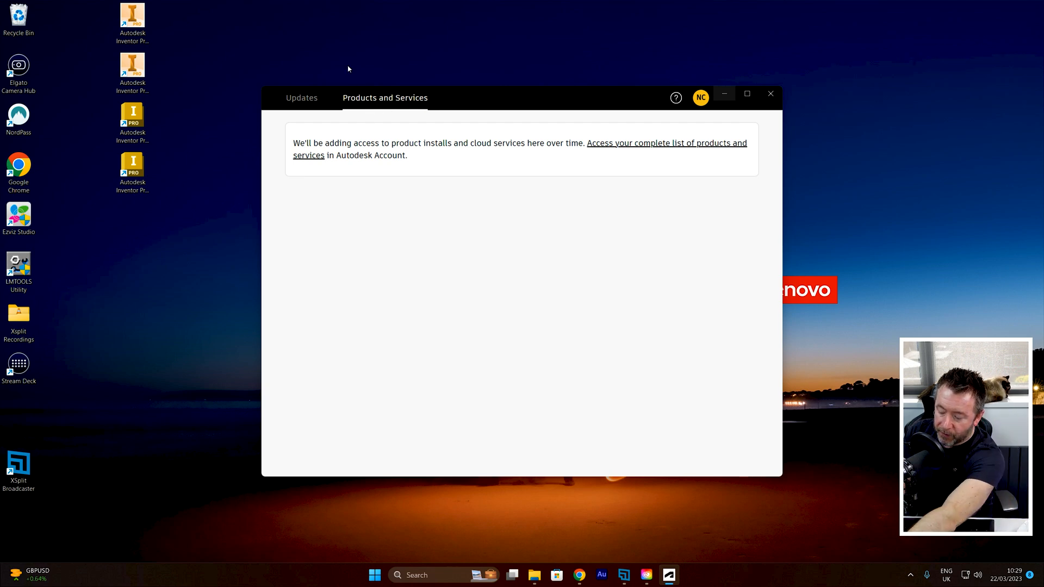
mouse_move(348, 100)
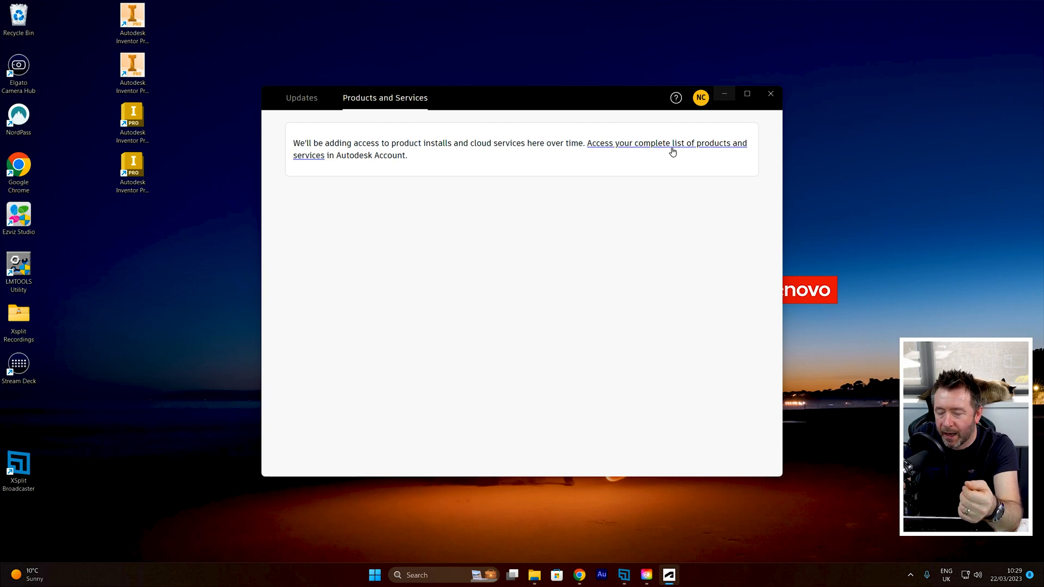
mouse_move(653, 145)
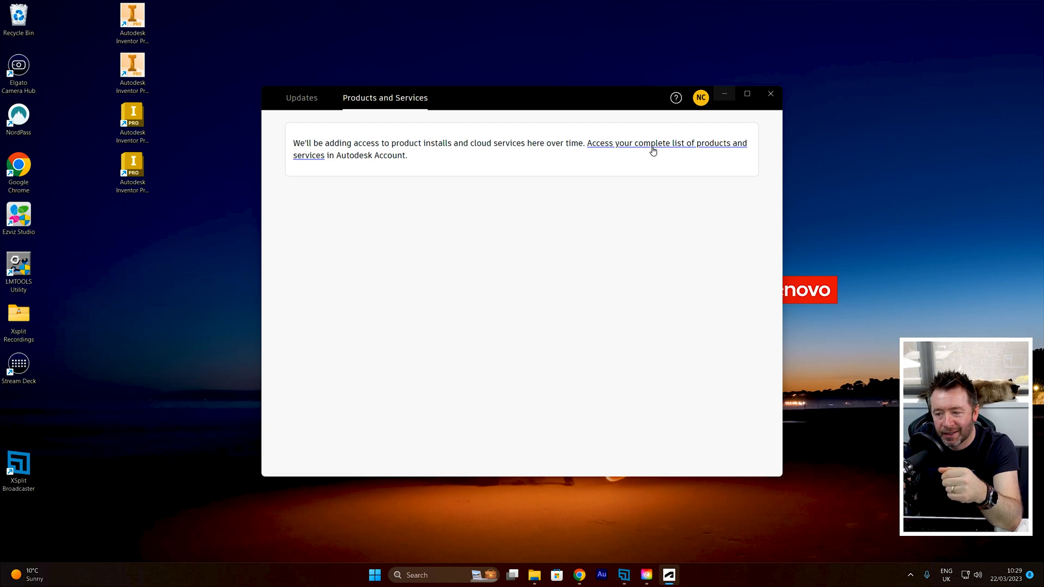
- Check the NC account and help menus, then show the Inventor and Revit updates
left_click(699, 97)
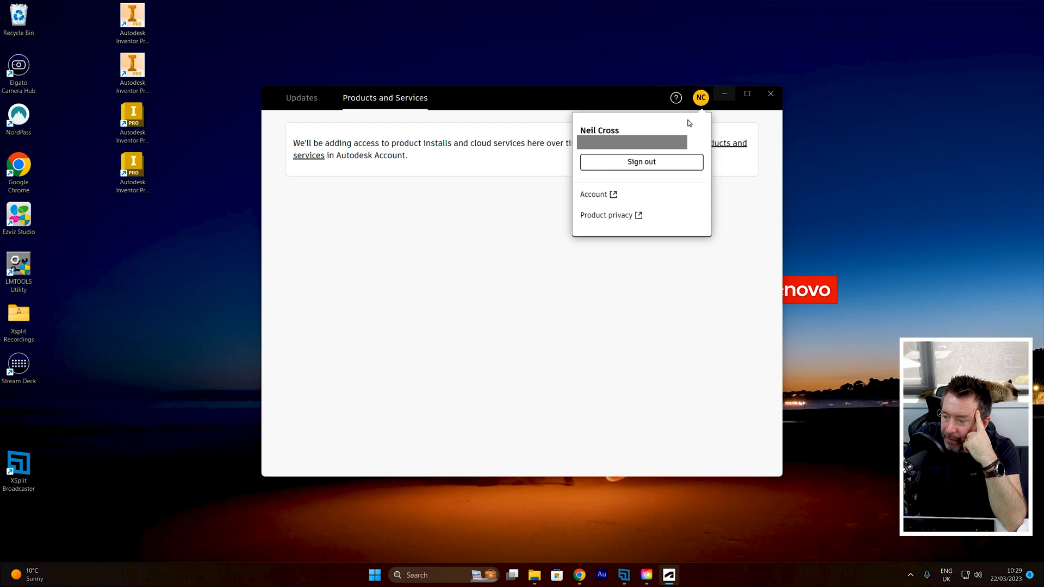
left_click(675, 97)
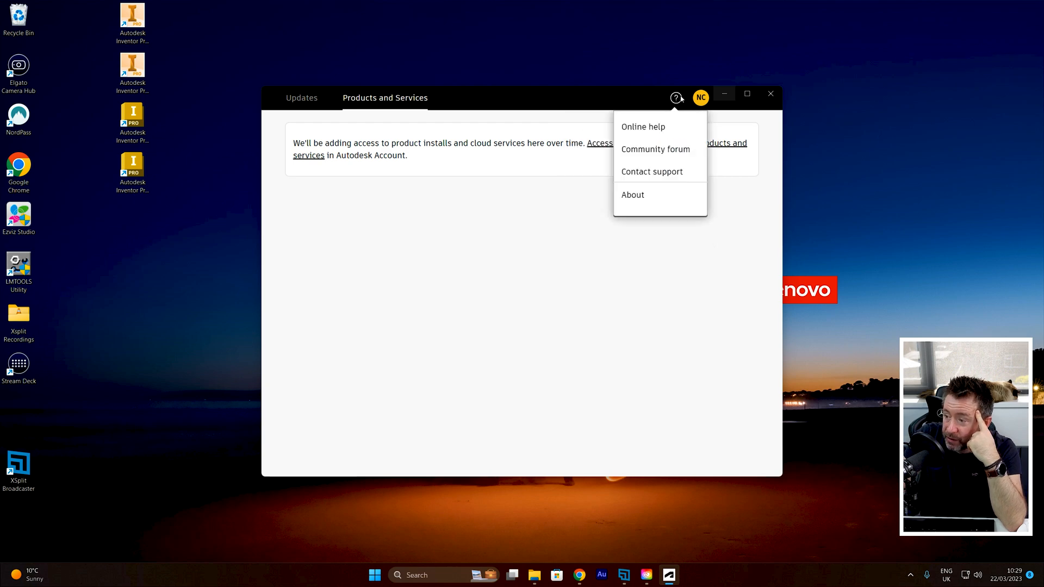
mouse_move(605, 97)
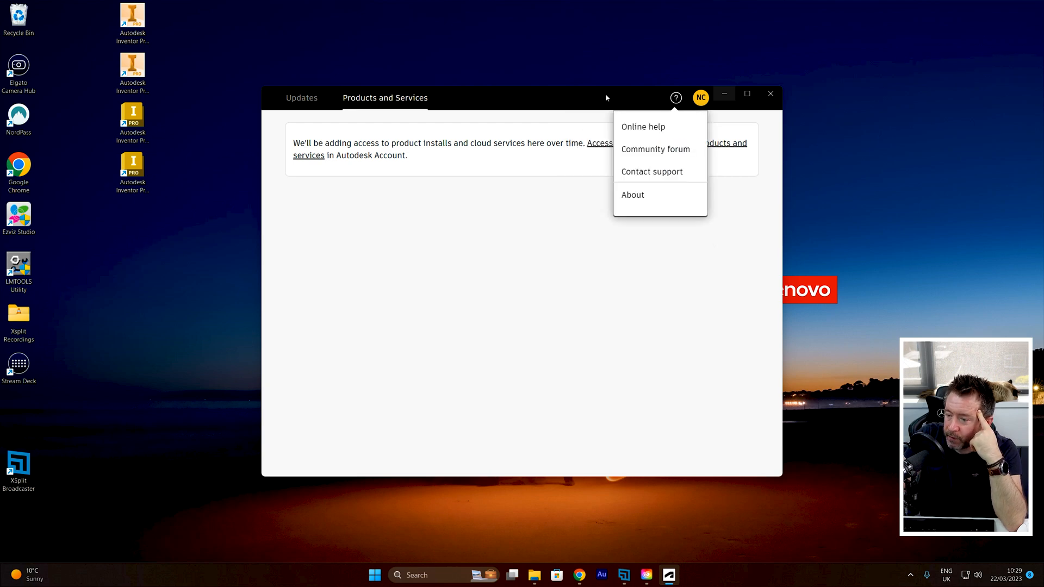
left_click(418, 279)
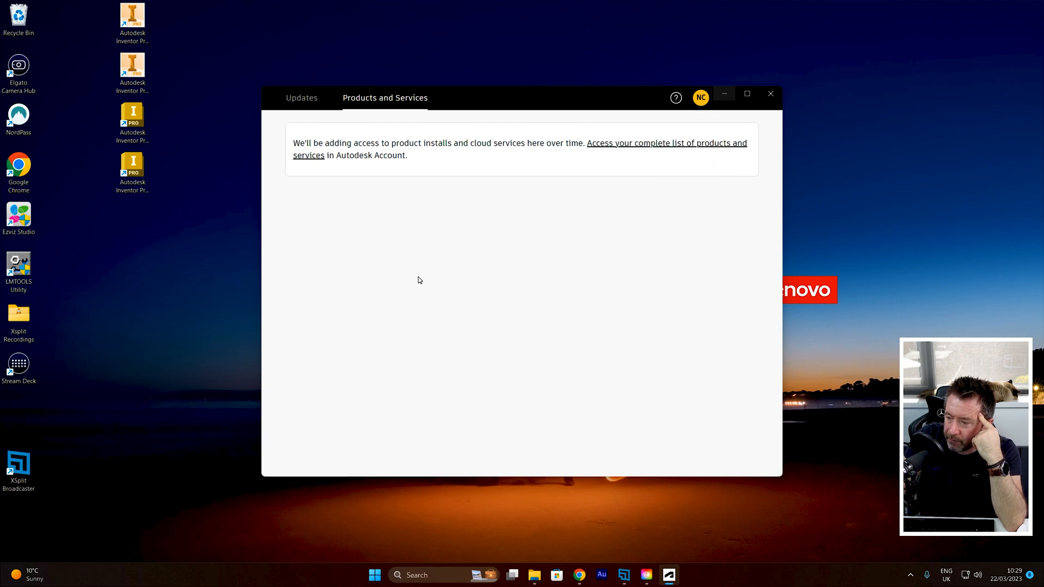
left_click(300, 98)
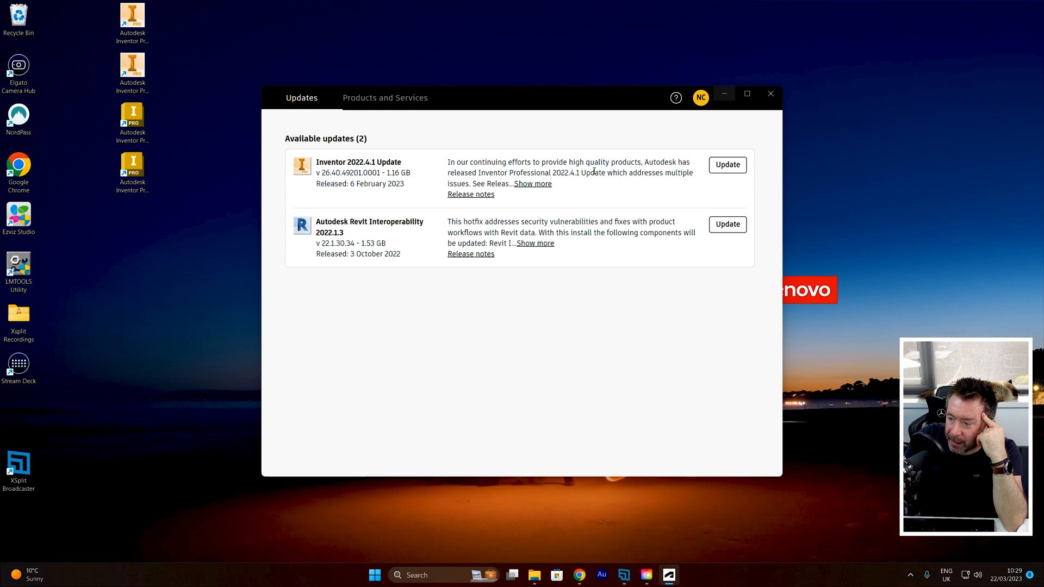
- Expand the full Inventor 2022.4.1 update description and bring up Creative Cloud's apps
left_click_drag(449, 162, 494, 194)
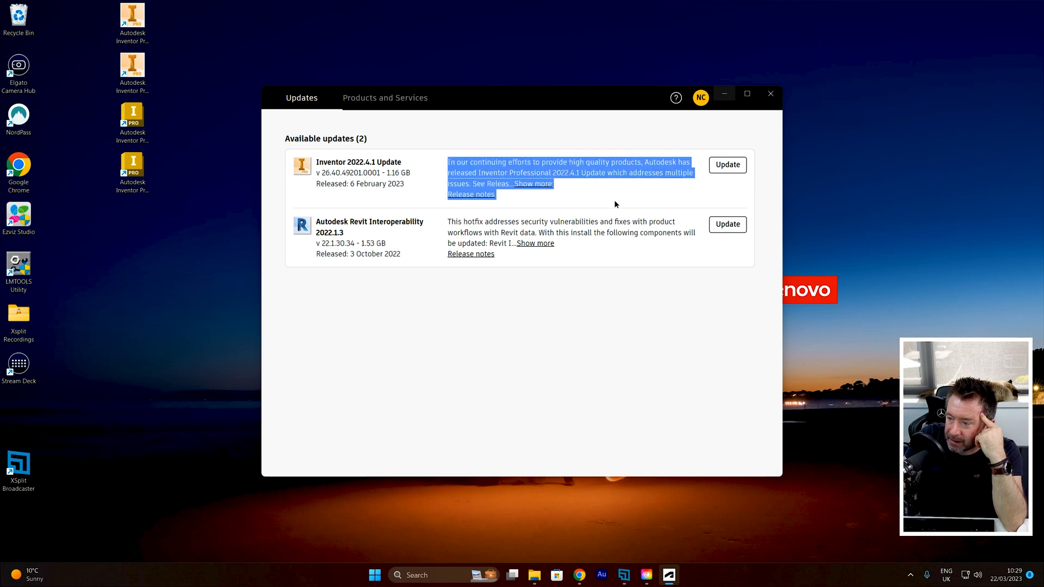
left_click(614, 204)
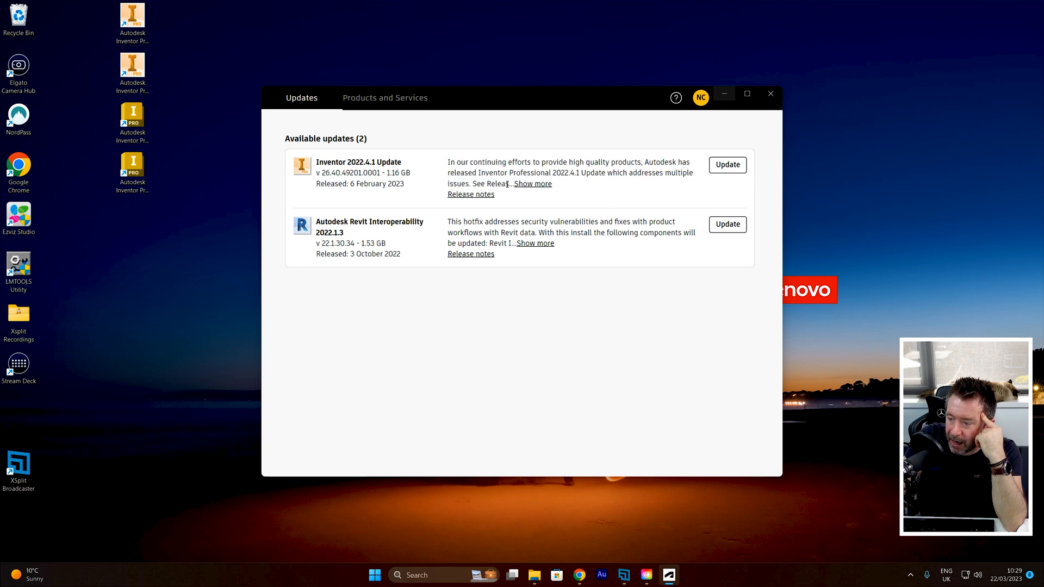
left_click(532, 184)
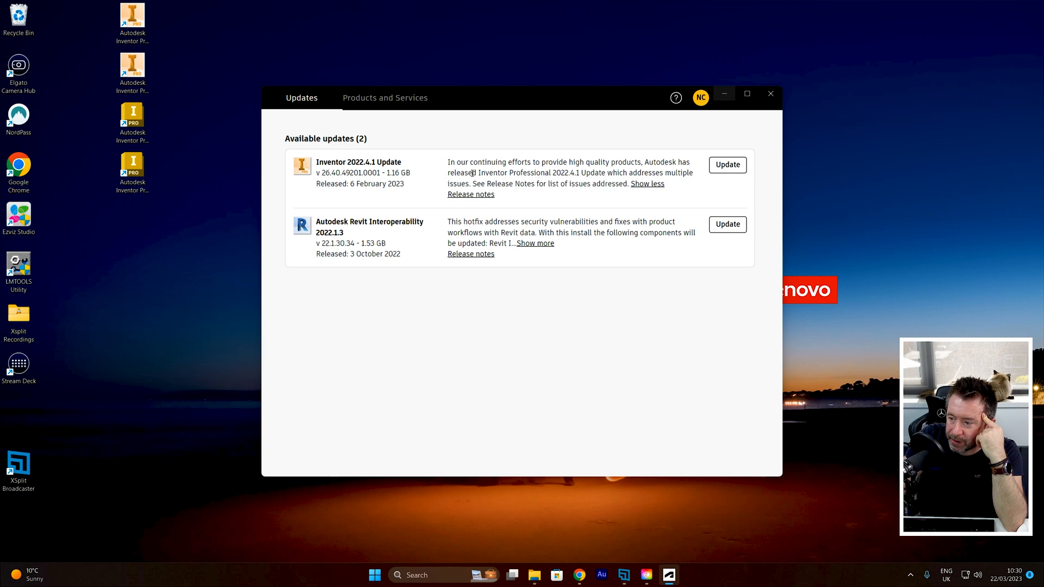
mouse_move(536, 185)
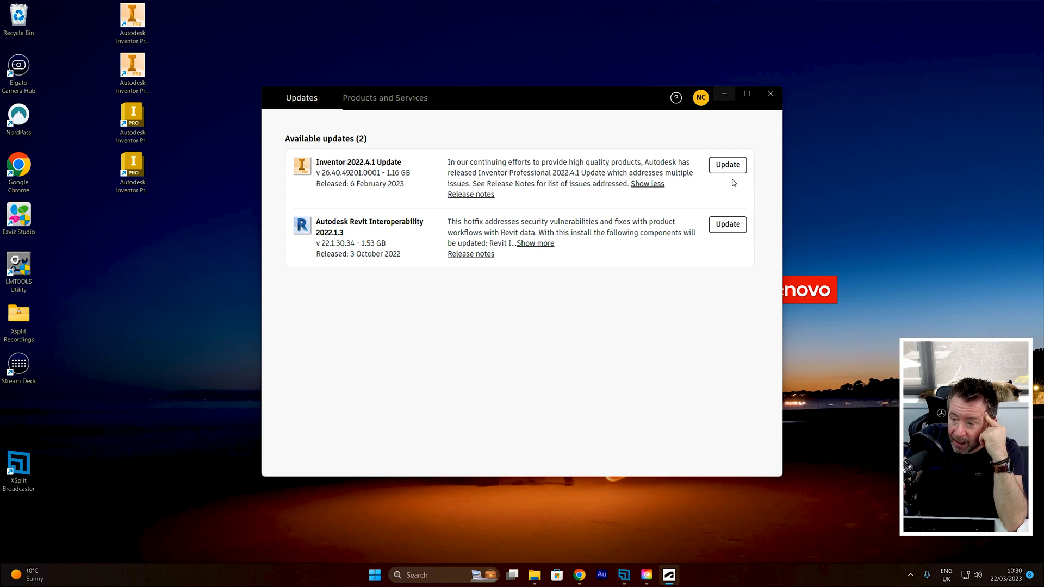
left_click(384, 98)
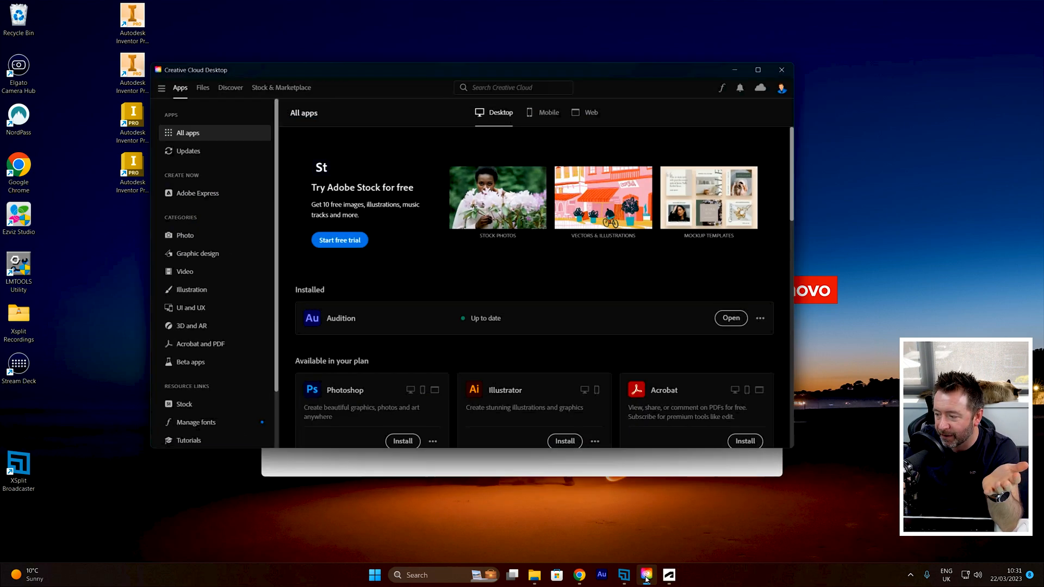
- Put Creative Cloud away and bring the Autodesk Access FAQ browser forward
left_click(646, 574)
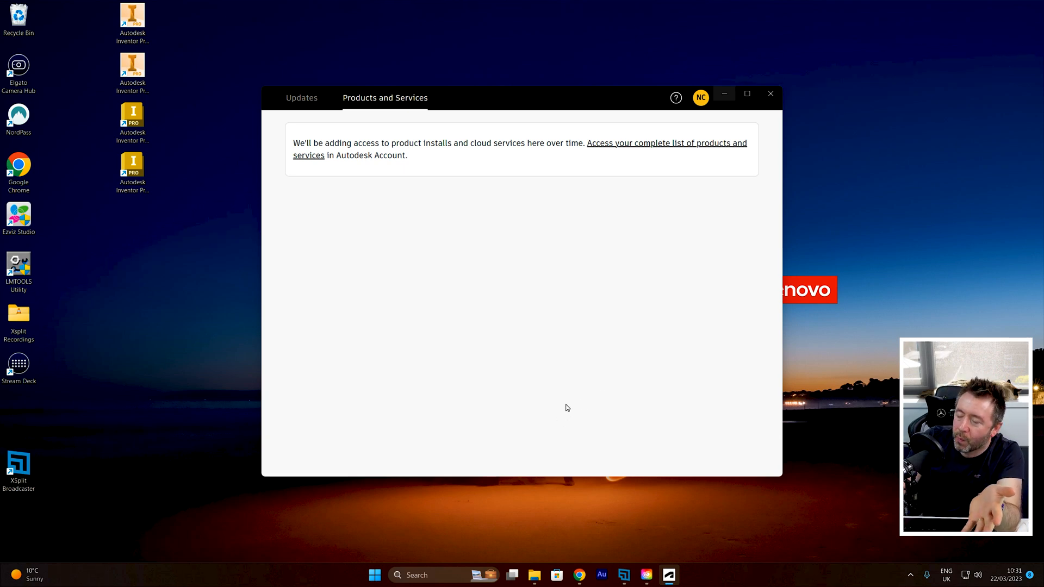
mouse_move(555, 411)
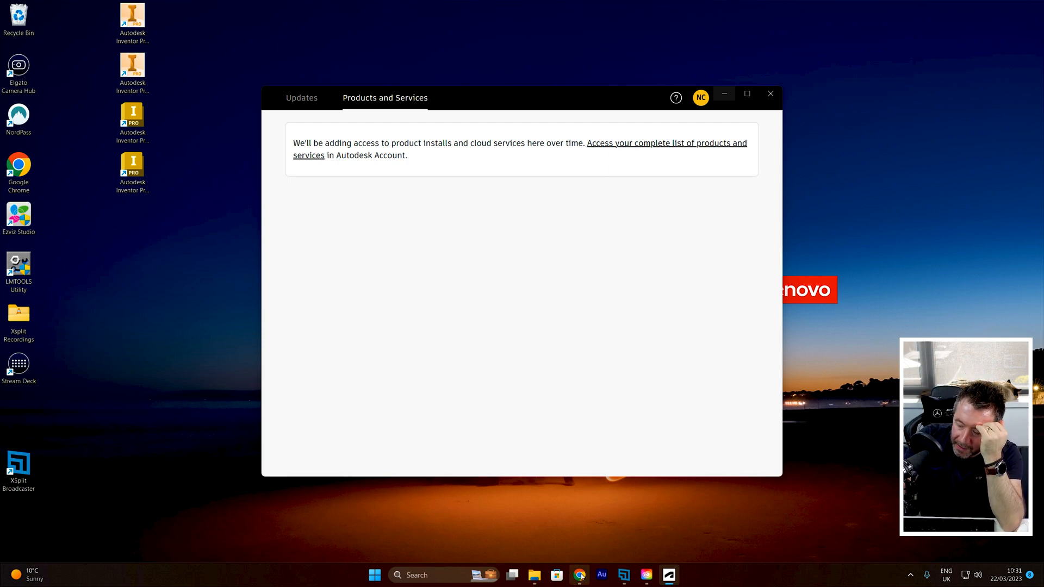
left_click(665, 142)
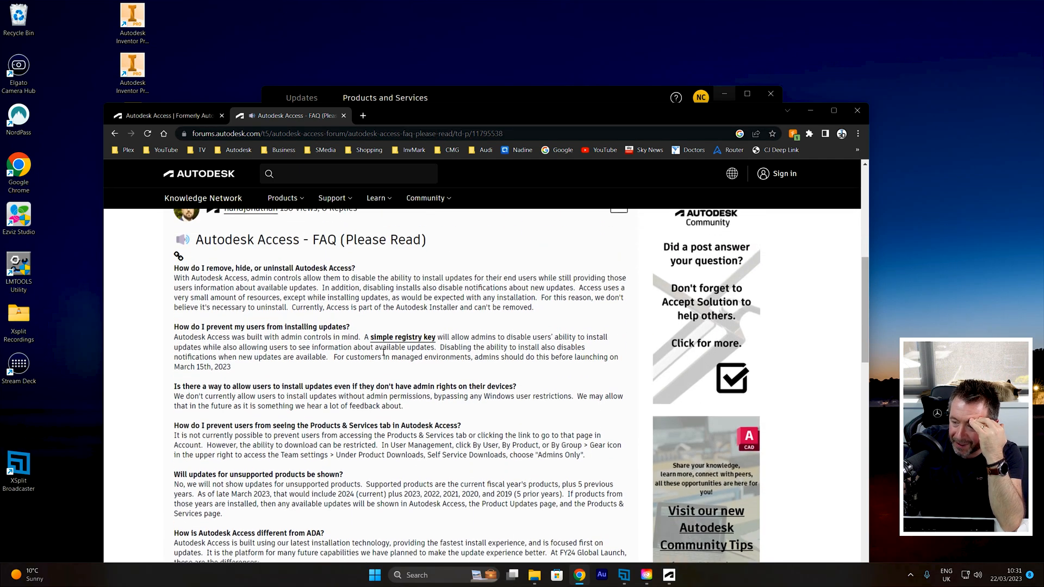
- Scroll the FAQ post and highlight the answers about not needing to uninstall Access
scroll("down", 3)
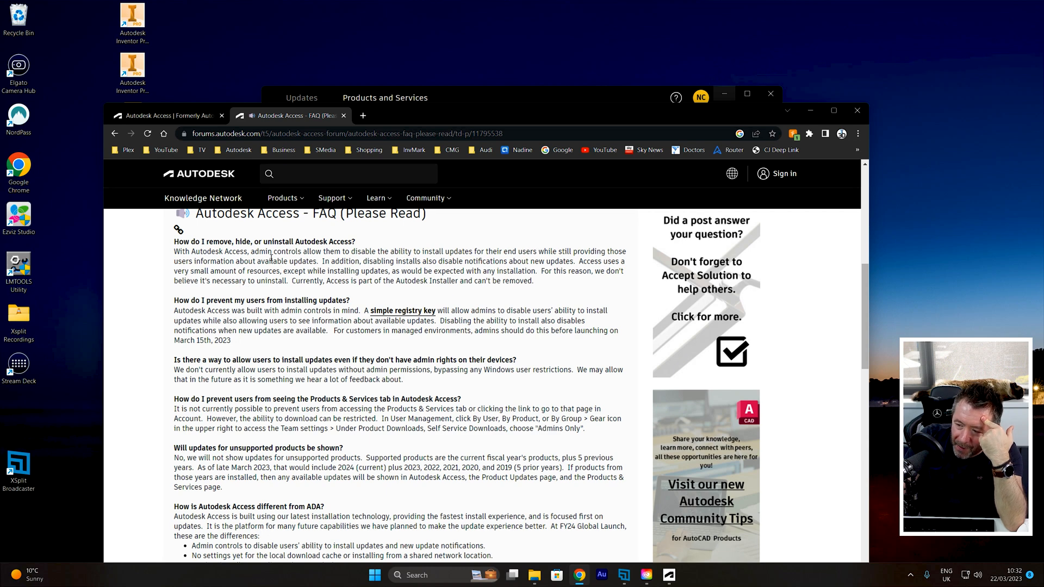
mouse_move(529, 380)
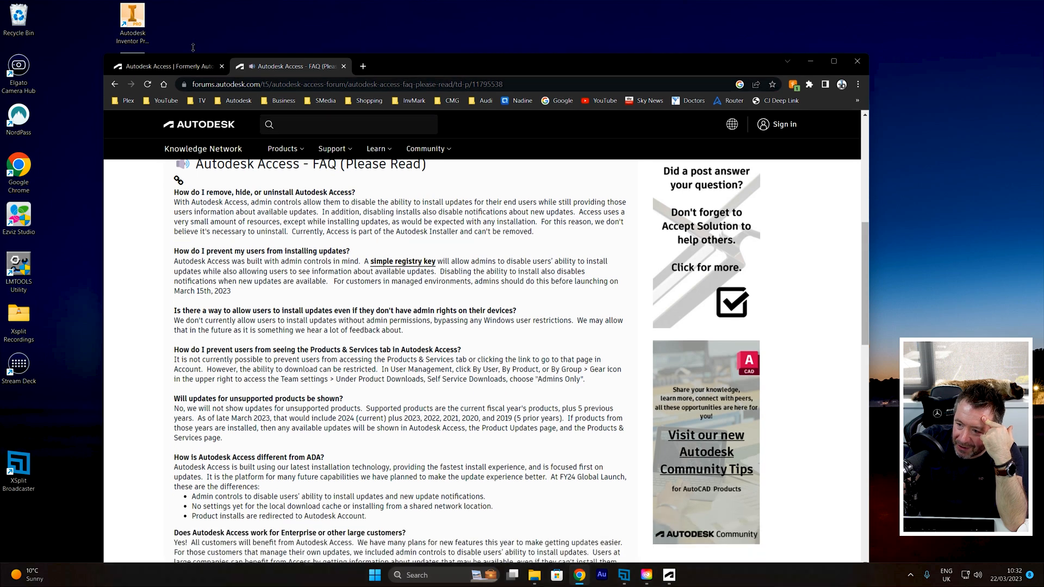
scroll("down", 3)
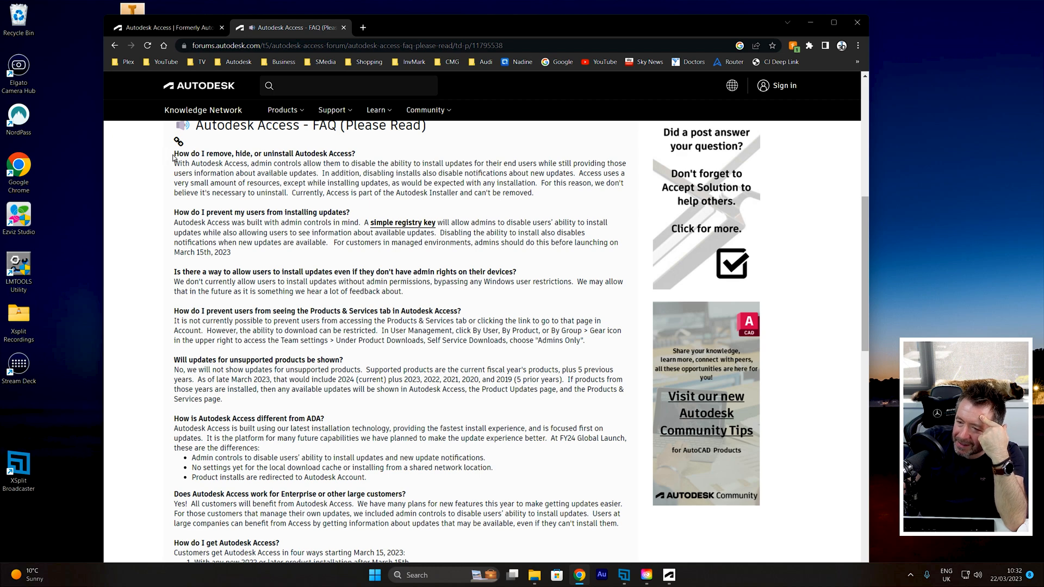
left_click_drag(174, 154, 533, 193)
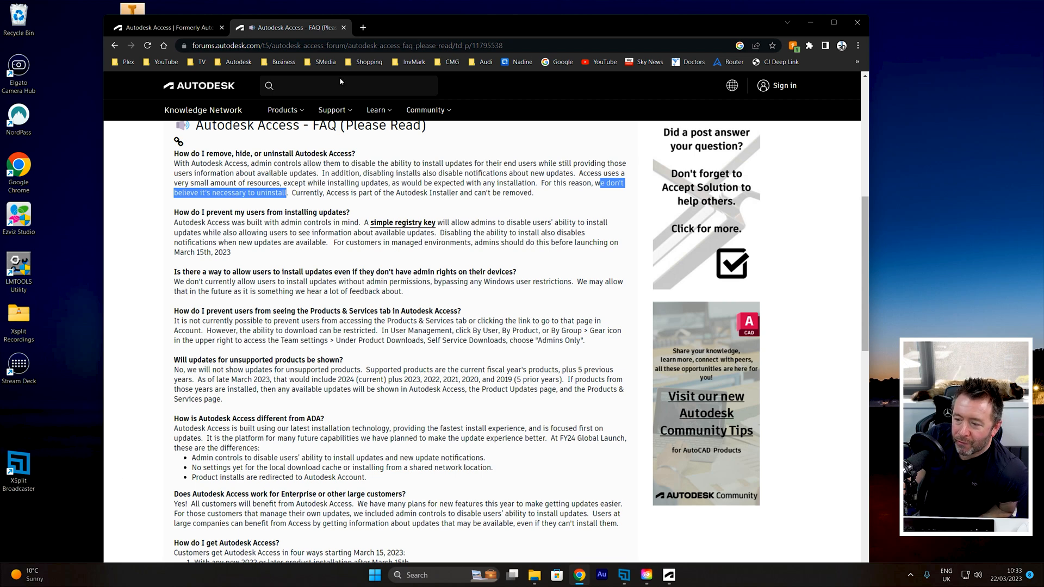
left_click(286, 193)
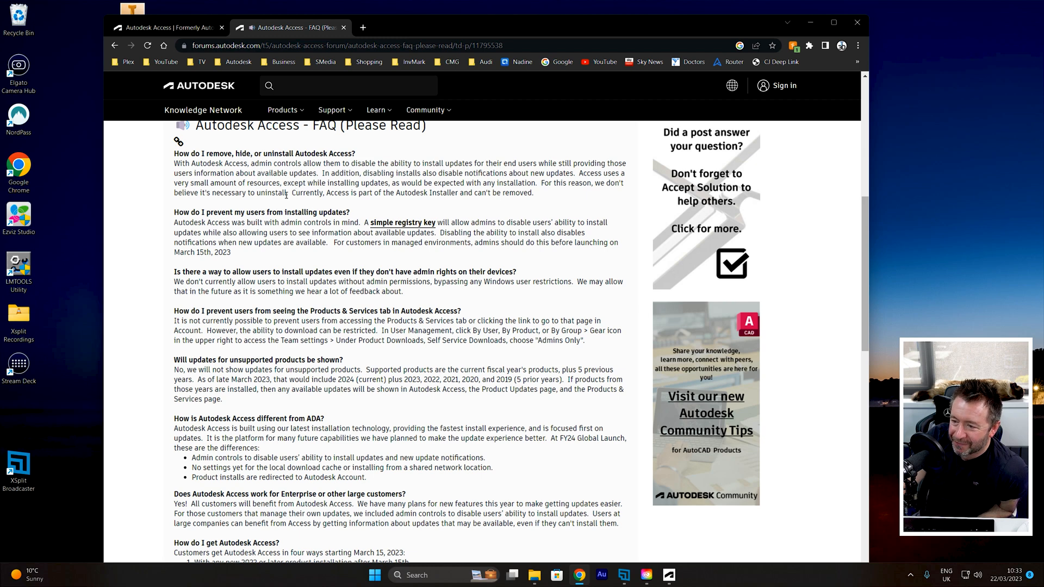
left_click_drag(205, 163, 285, 193)
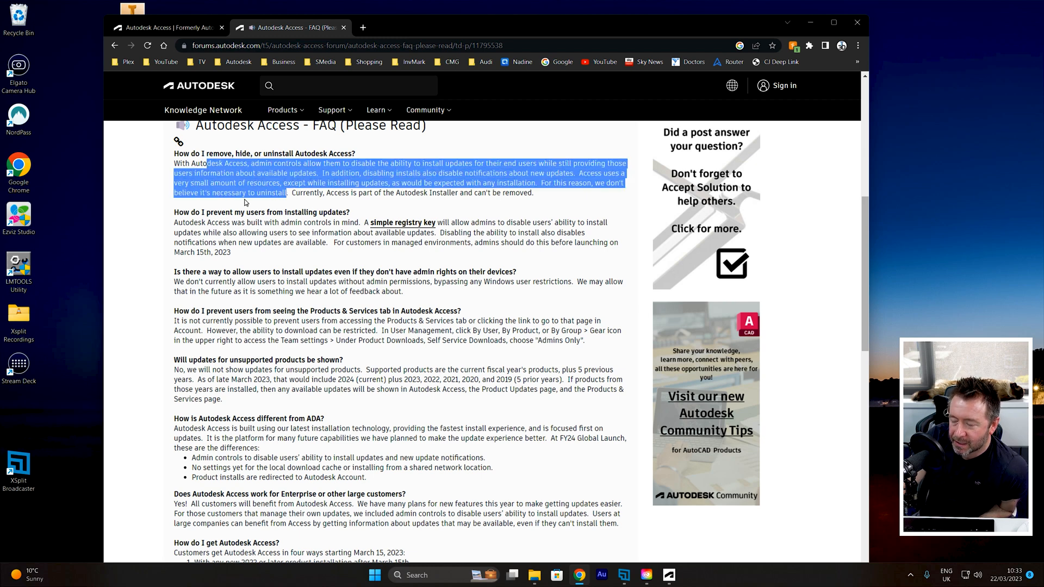
mouse_move(333, 212)
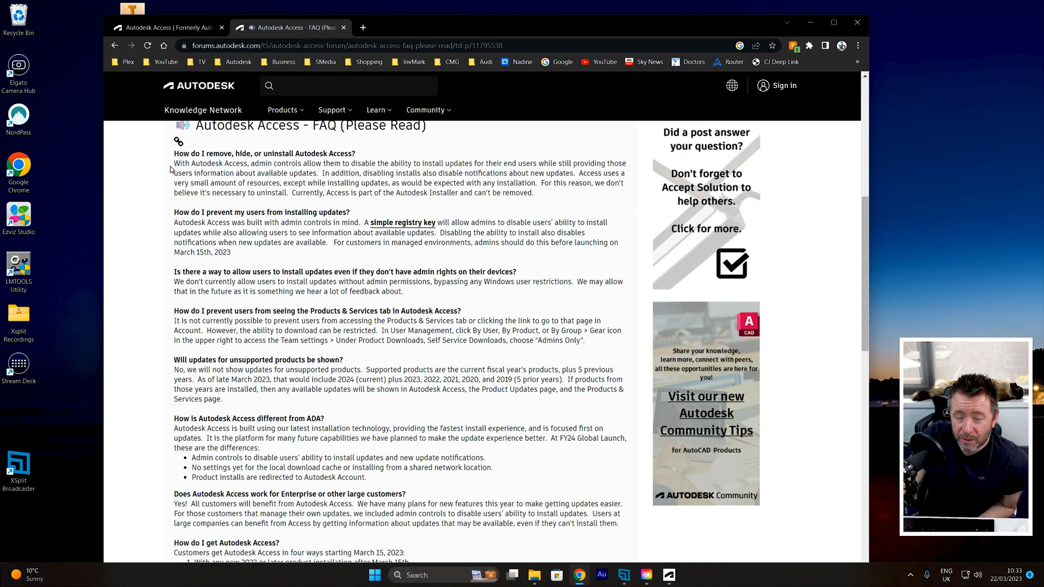
mouse_move(160, 168)
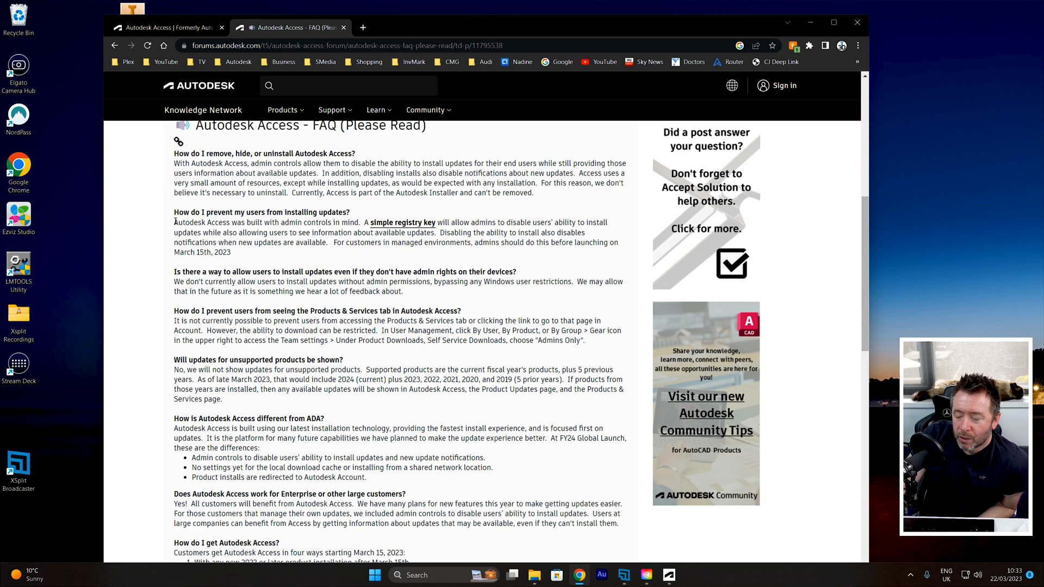
left_click_drag(174, 223, 279, 223)
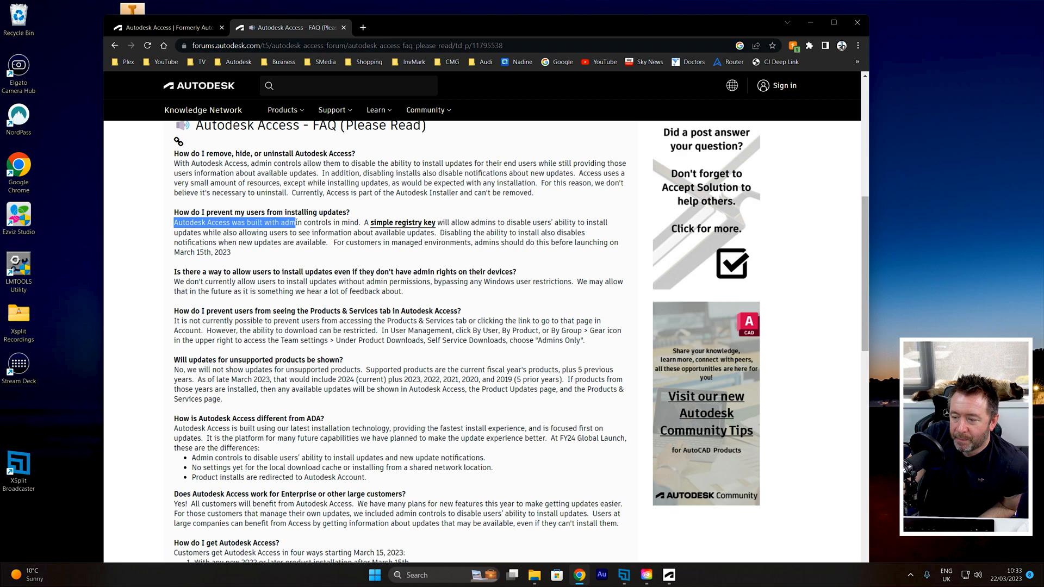
left_click_drag(279, 223, 389, 222)
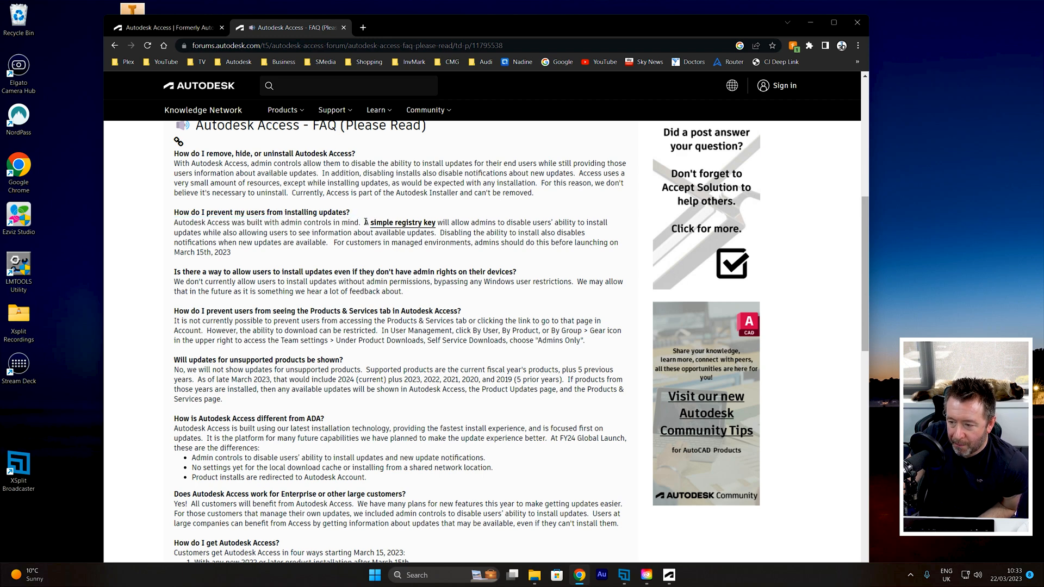
mouse_move(358, 206)
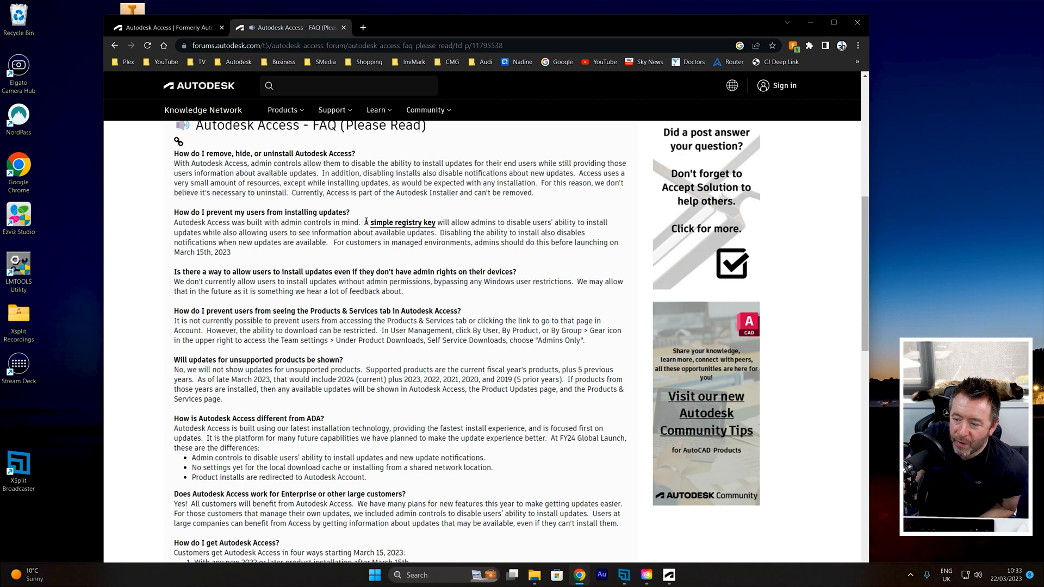
left_click_drag(365, 222, 446, 222)
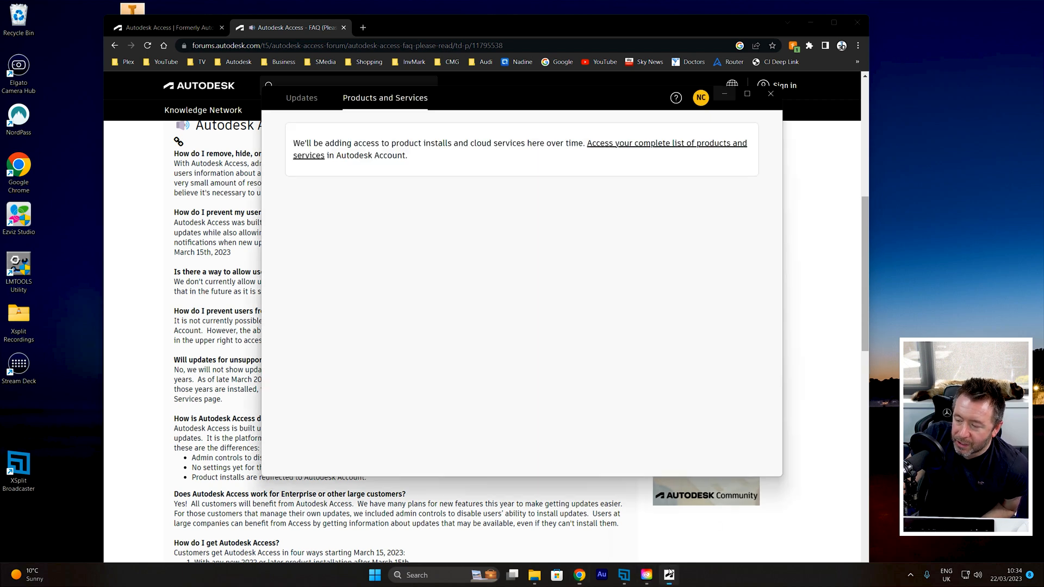
- Focus the Autodesk Access window and drag it aside over the FAQ page
left_click(301, 98)
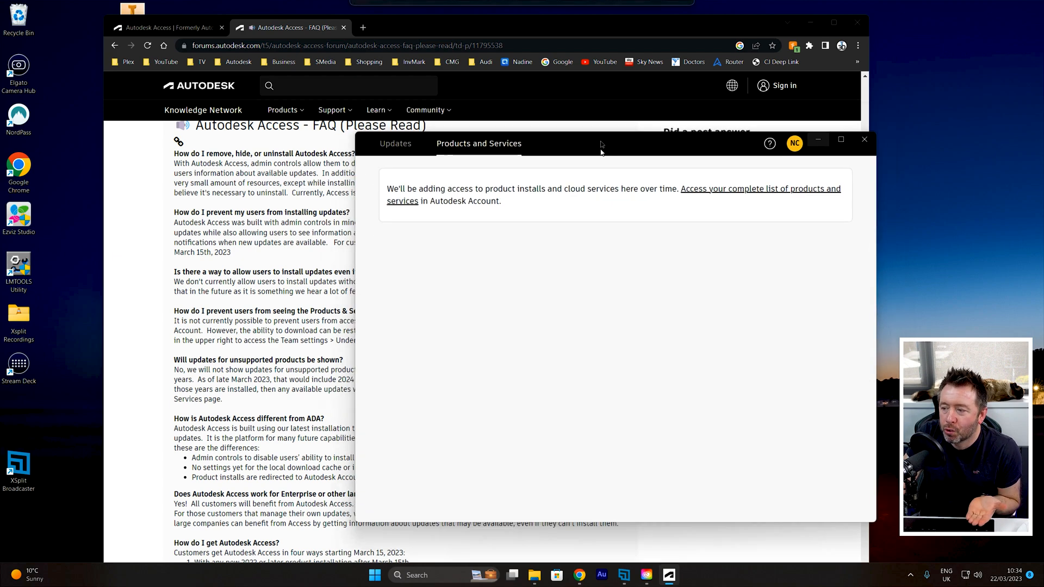
left_click_drag(600, 143, 523, 134)
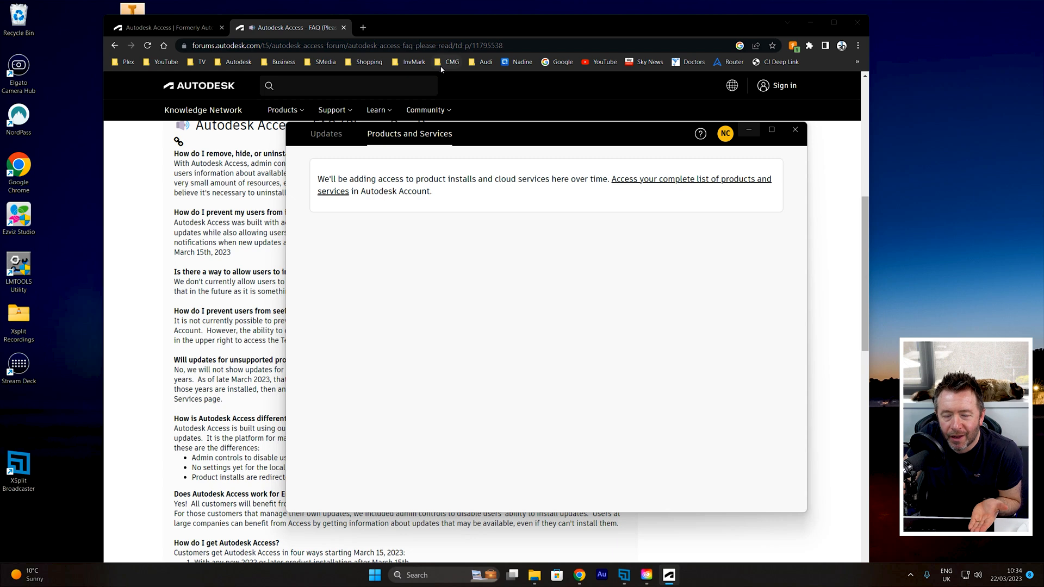
mouse_move(529, 150)
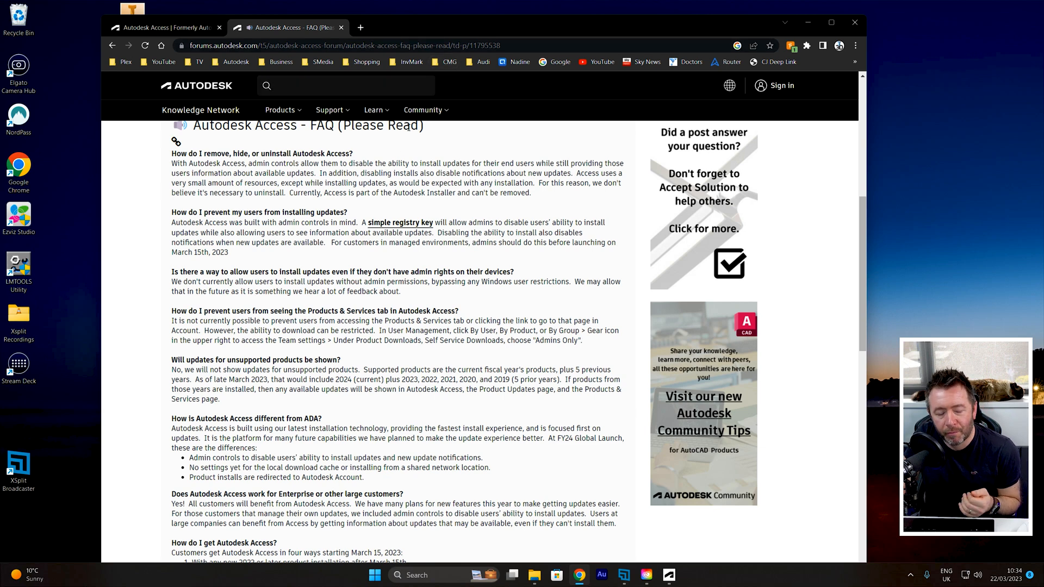
mouse_move(379, 227)
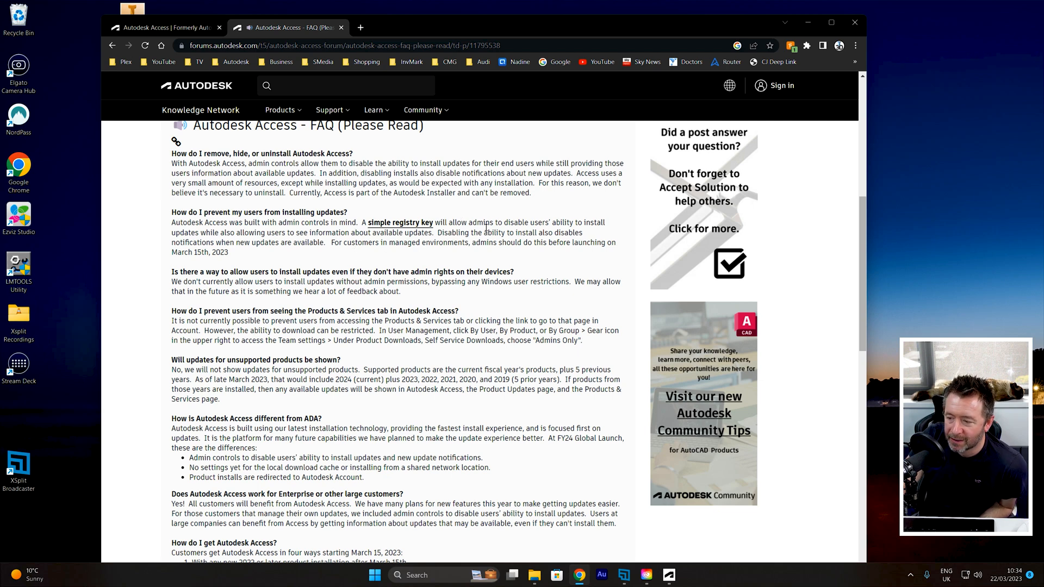
- Highlight the answer on preventing users from installing updates, then scroll further down the FAQ
left_click_drag(171, 221, 227, 252)
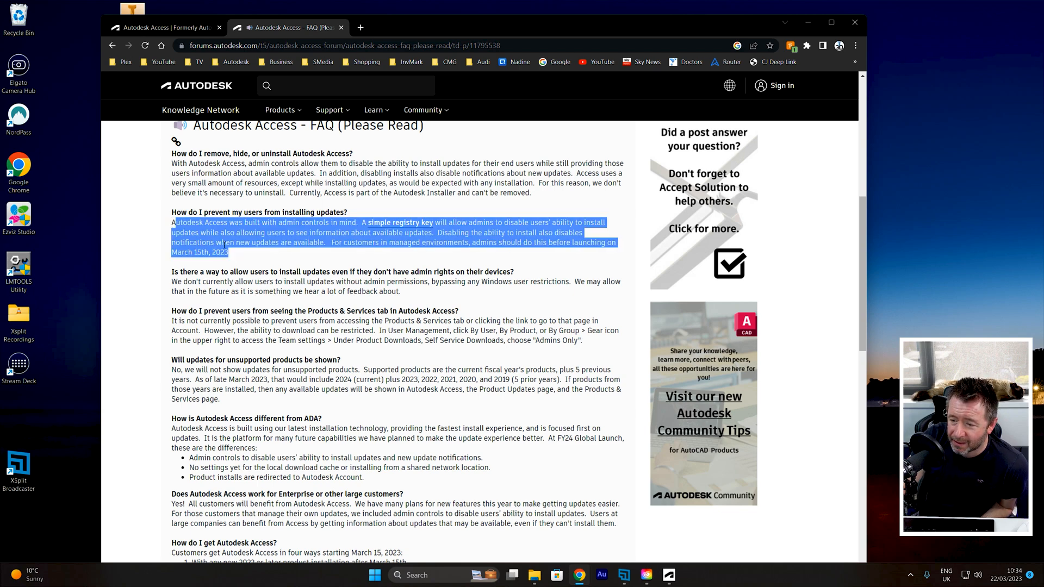
scroll("down", 3)
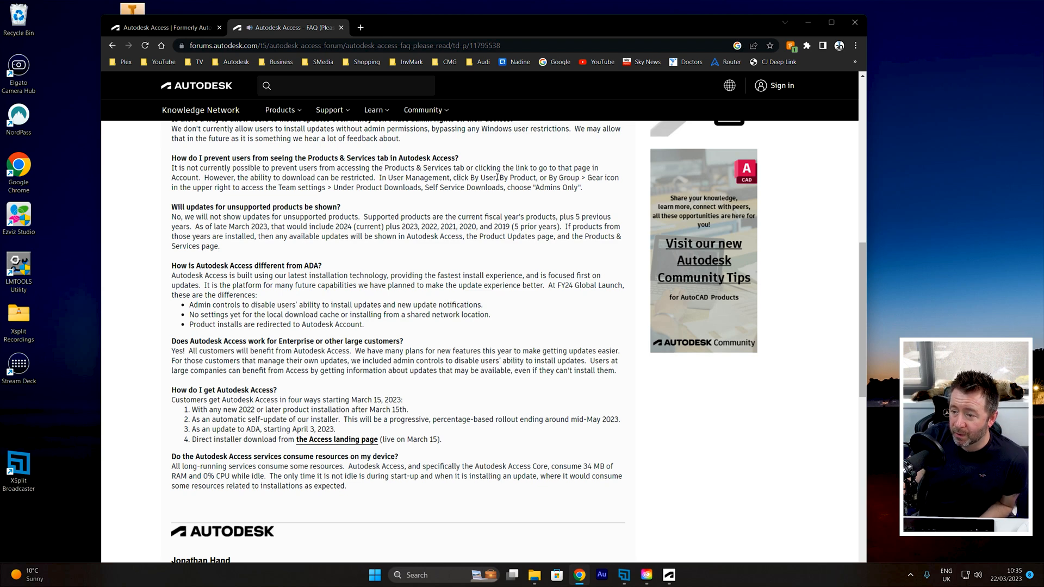
- Scroll through the remaining FAQ answers, selecting text along the way
scroll("down", 3)
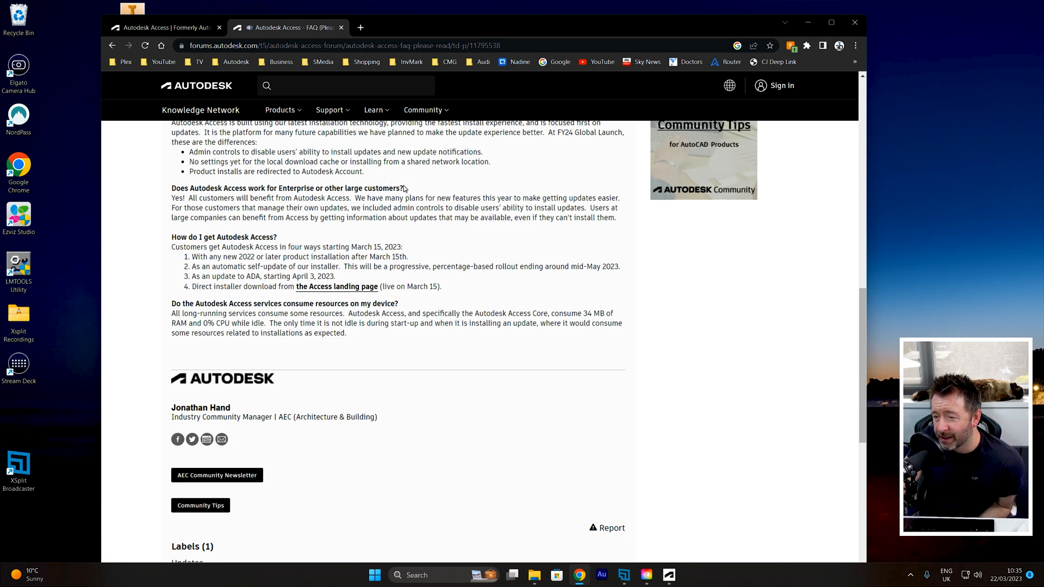
left_click_drag(360, 198, 529, 197)
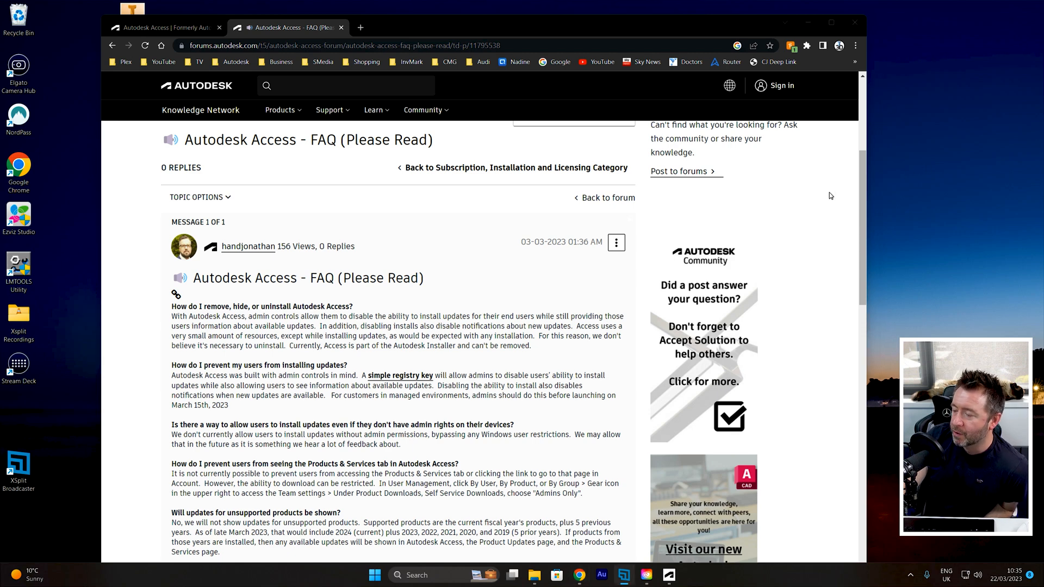
scroll("down", 3)
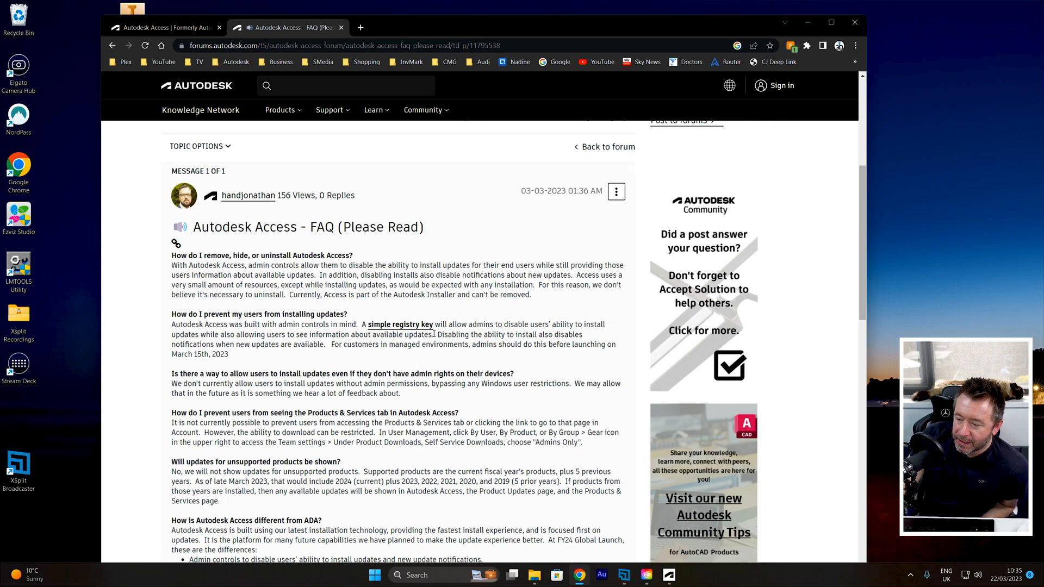
scroll("down", 3)
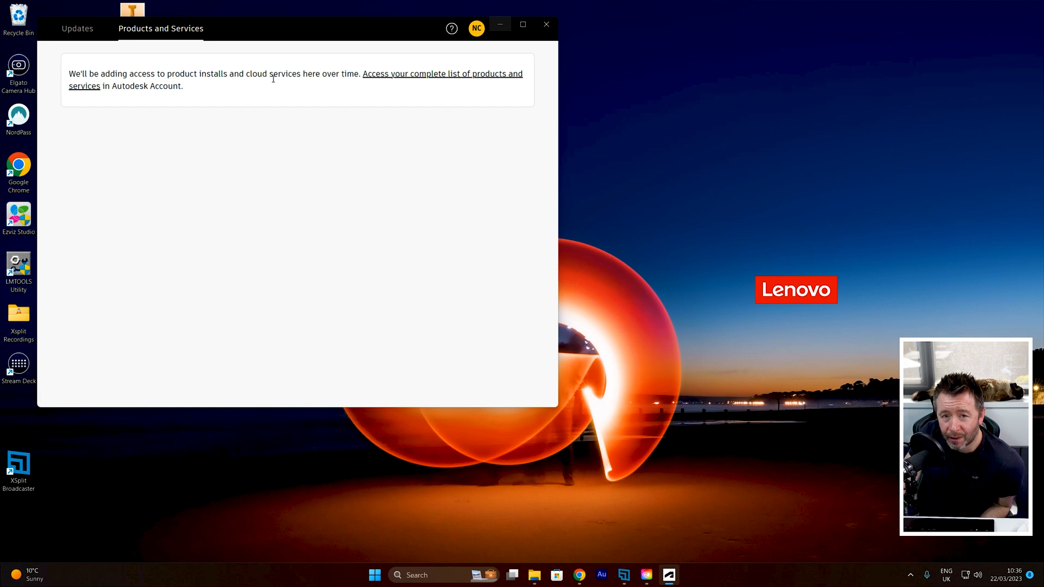
mouse_move(130, 190)
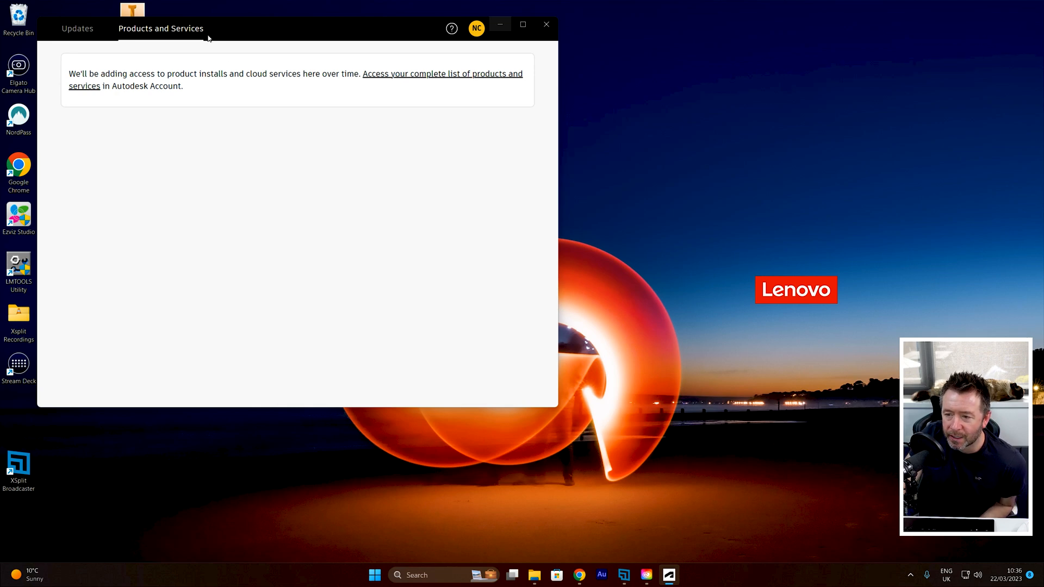
- View the Inventor and Revit Interoperability updates, then return to Products and Services
left_click(77, 27)
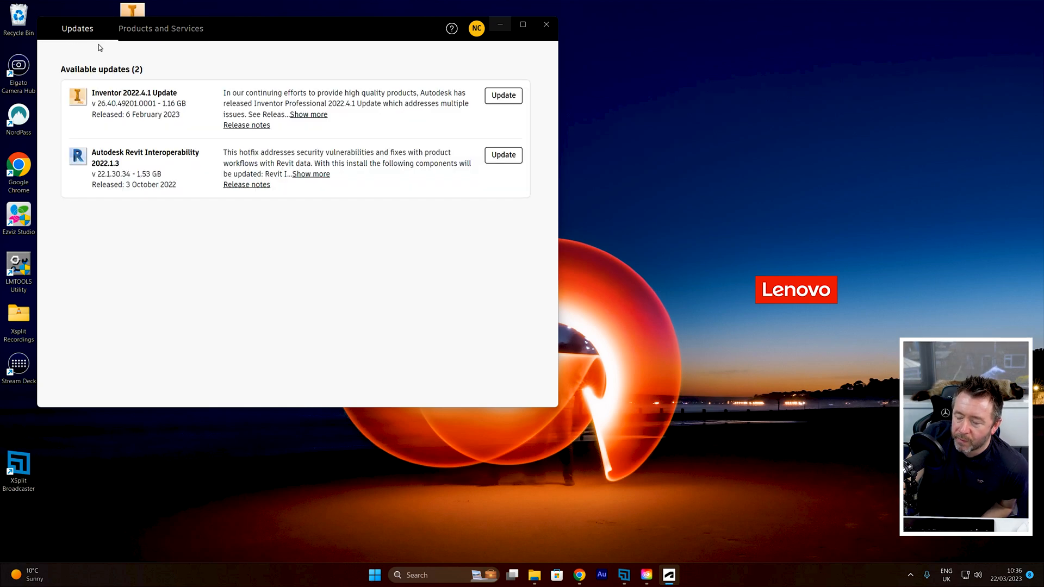
left_click(161, 28)
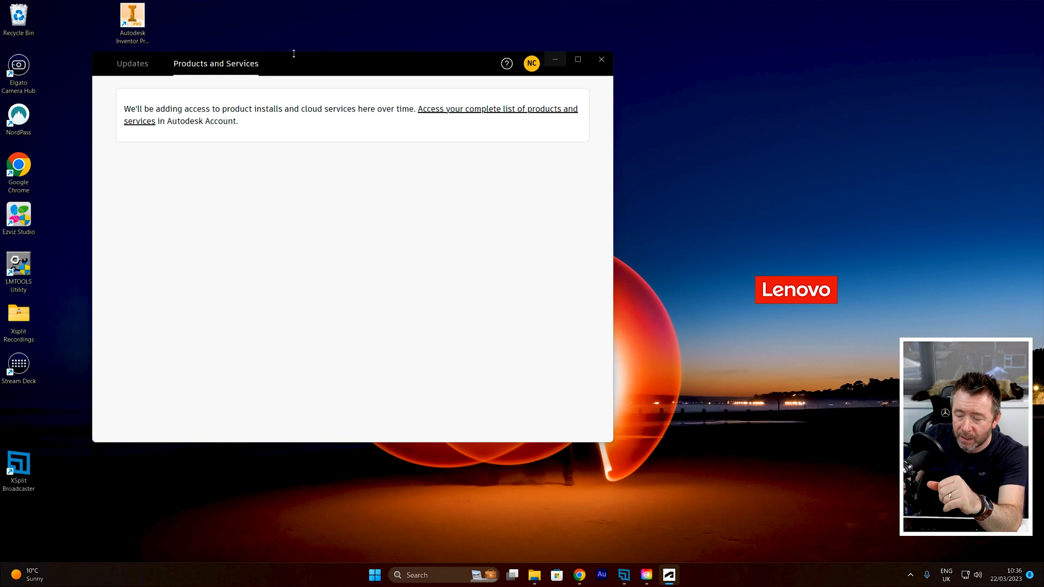
mouse_move(327, 59)
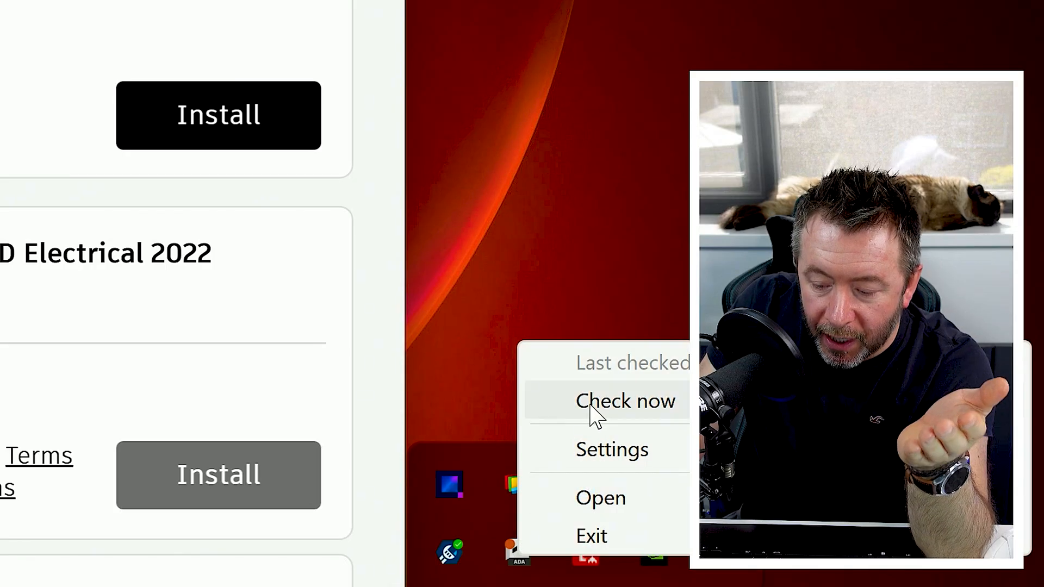
mouse_move(609, 419)
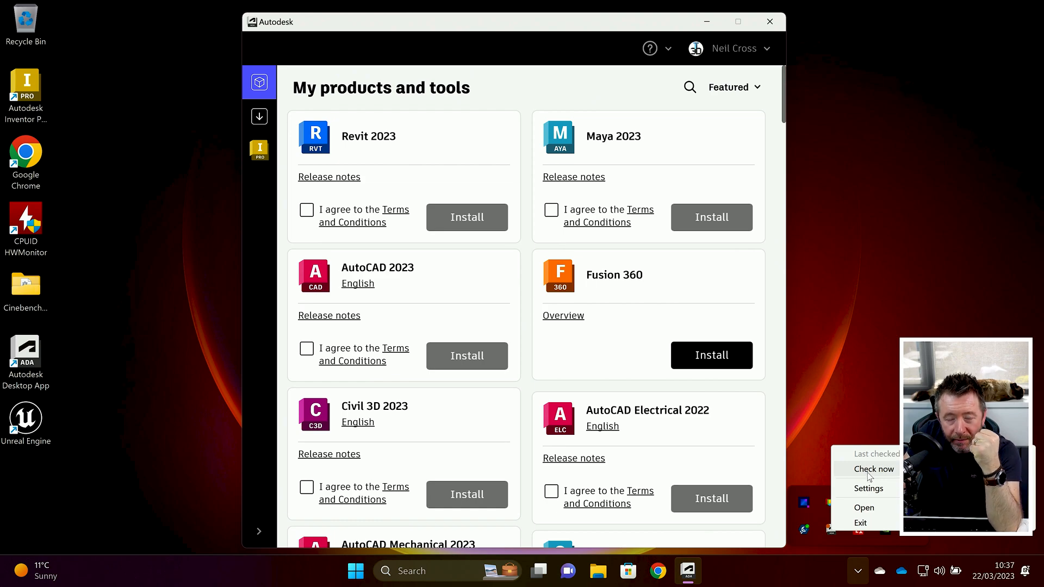
- Choose Check now from the Autodesk Desktop App tray icon menu
left_click(864, 507)
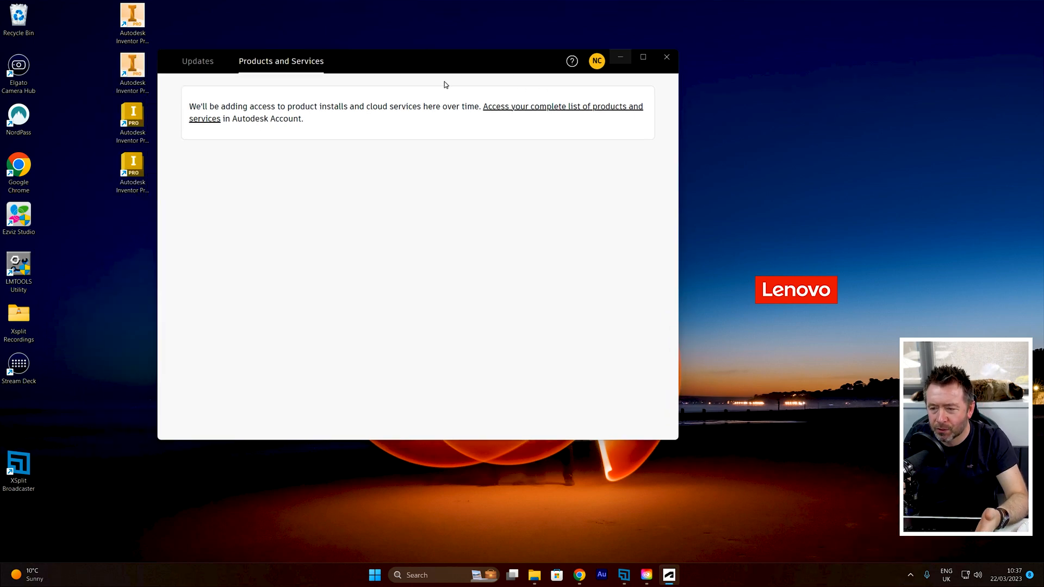
- Toggle between Updates and Products and Services, ending on Inventor 2022.4.1 and Revit Interoperability 2022.1.3 updates
left_click(197, 61)
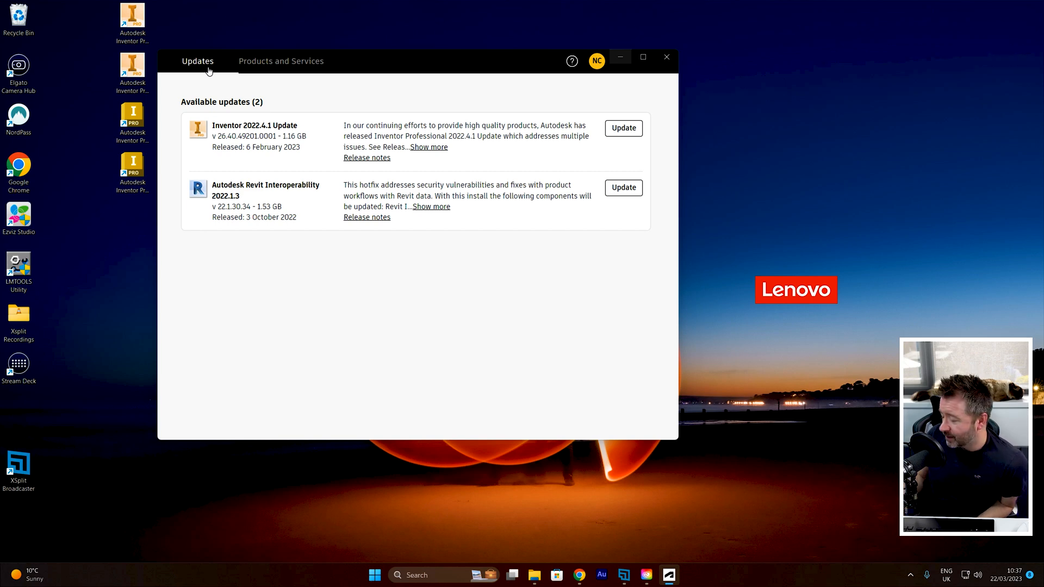
mouse_move(388, 74)
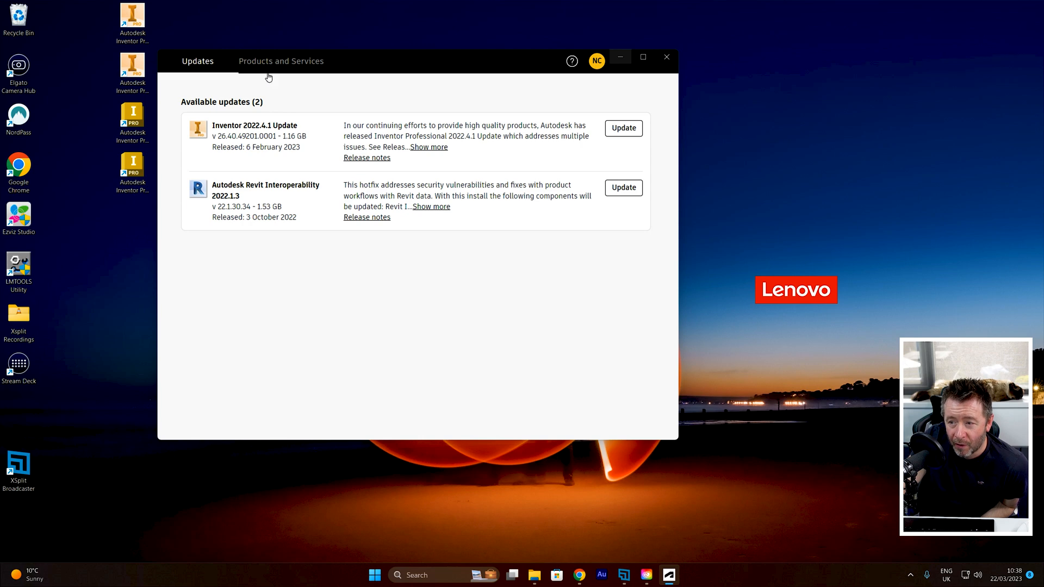
left_click(280, 60)
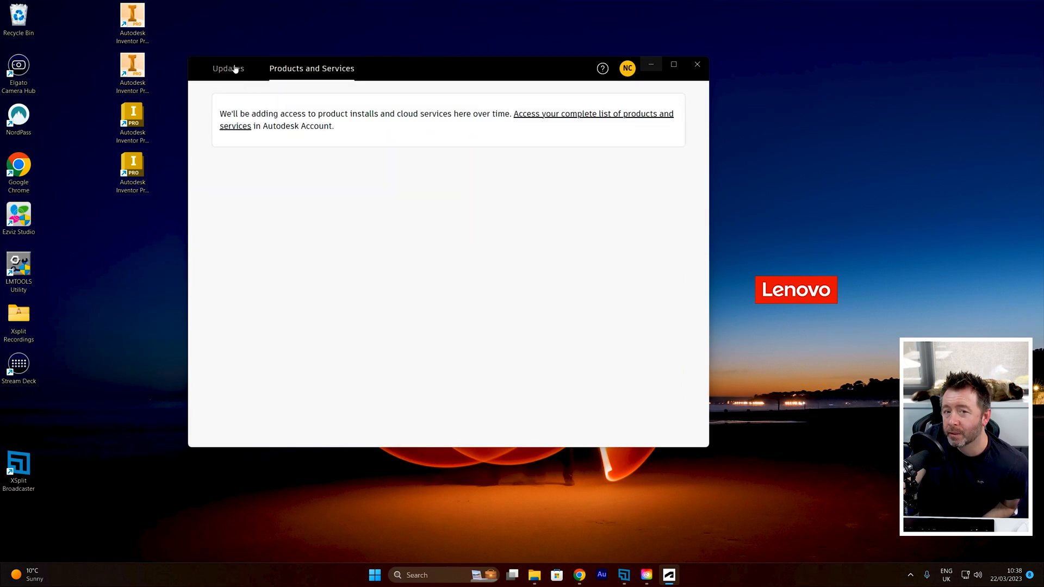
mouse_move(246, 66)
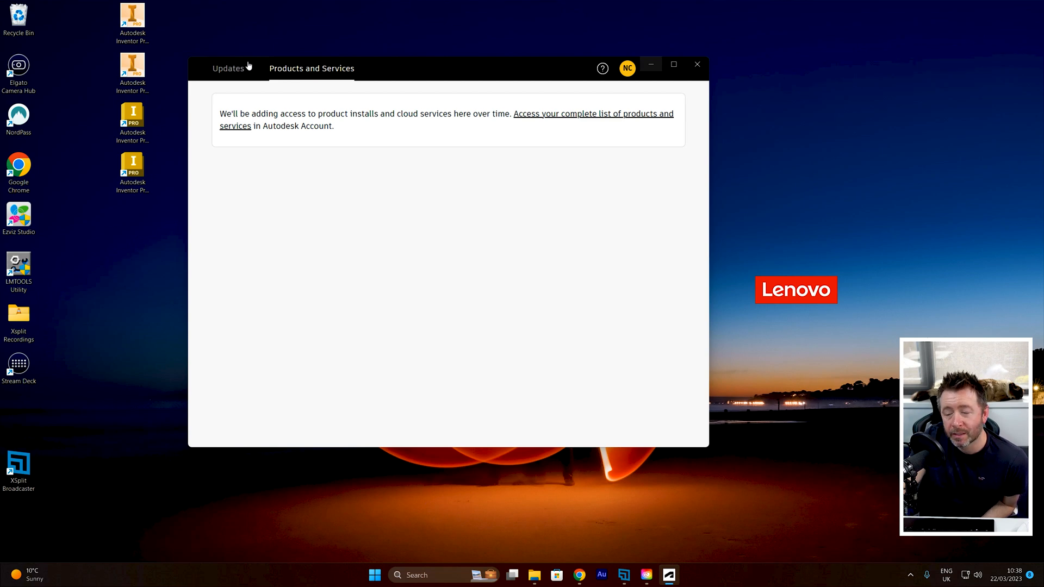
left_click(228, 68)
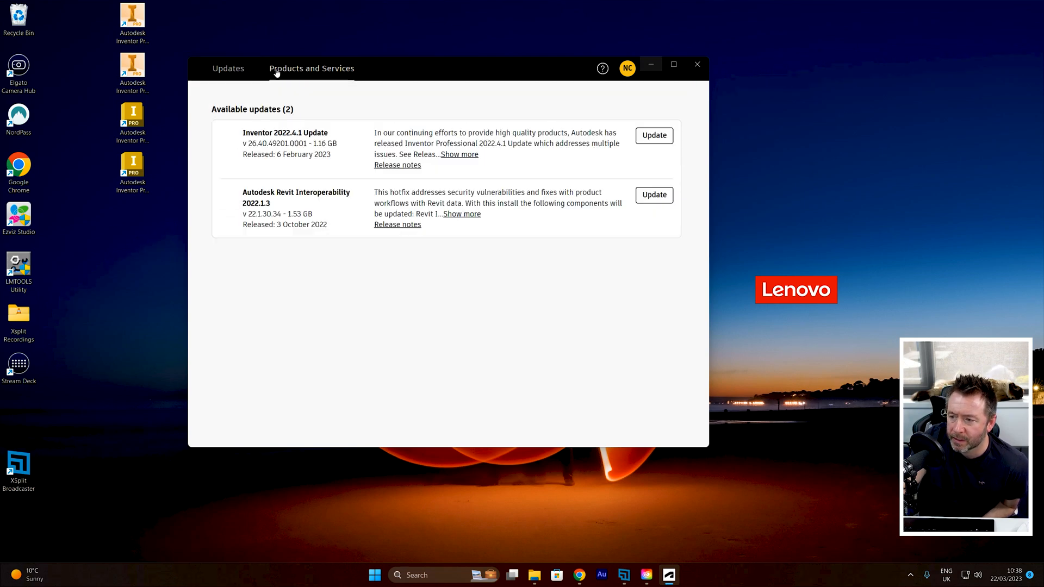
left_click(311, 68)
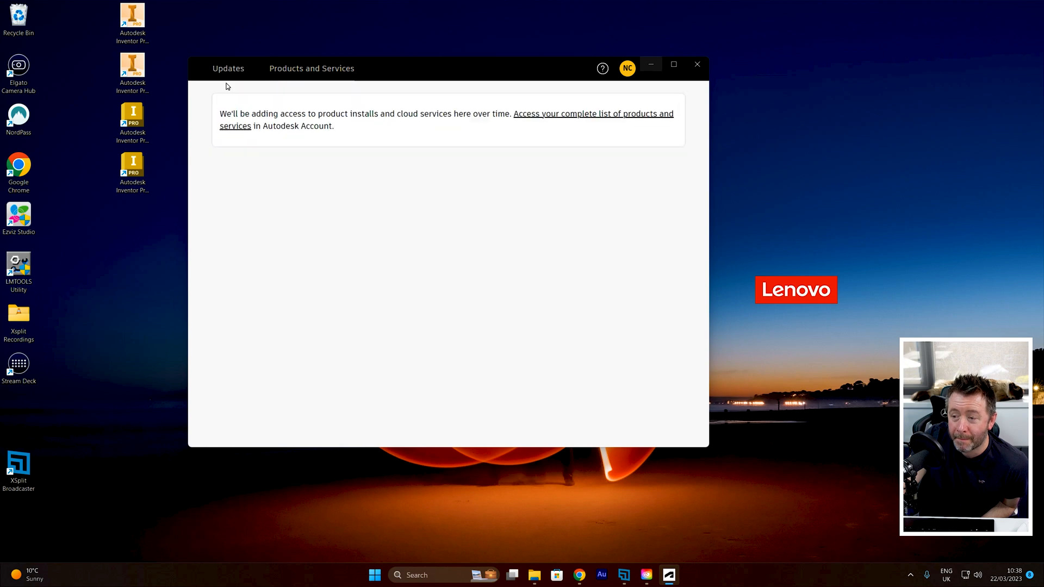
left_click(311, 68)
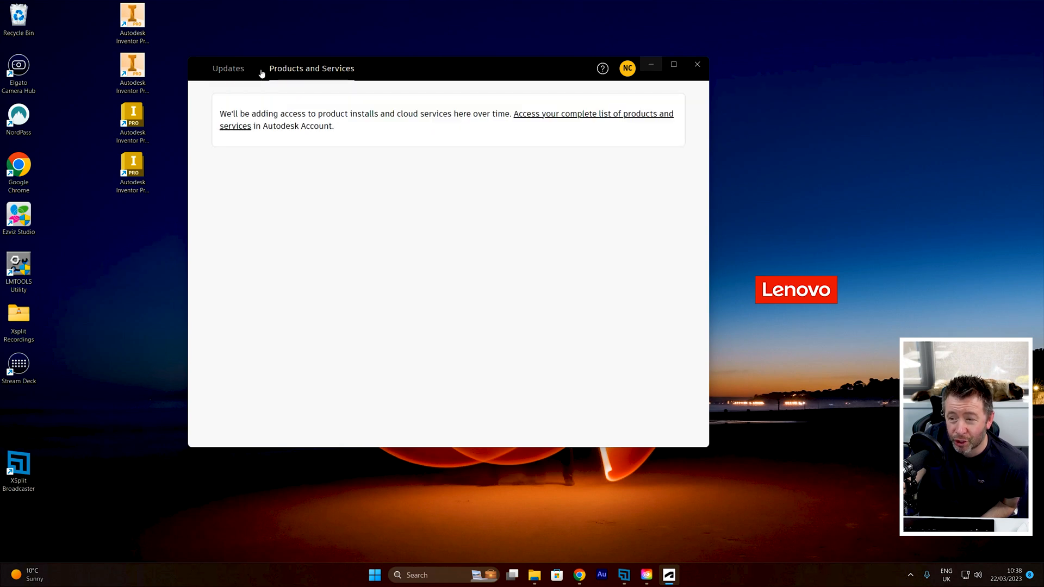
left_click(228, 68)
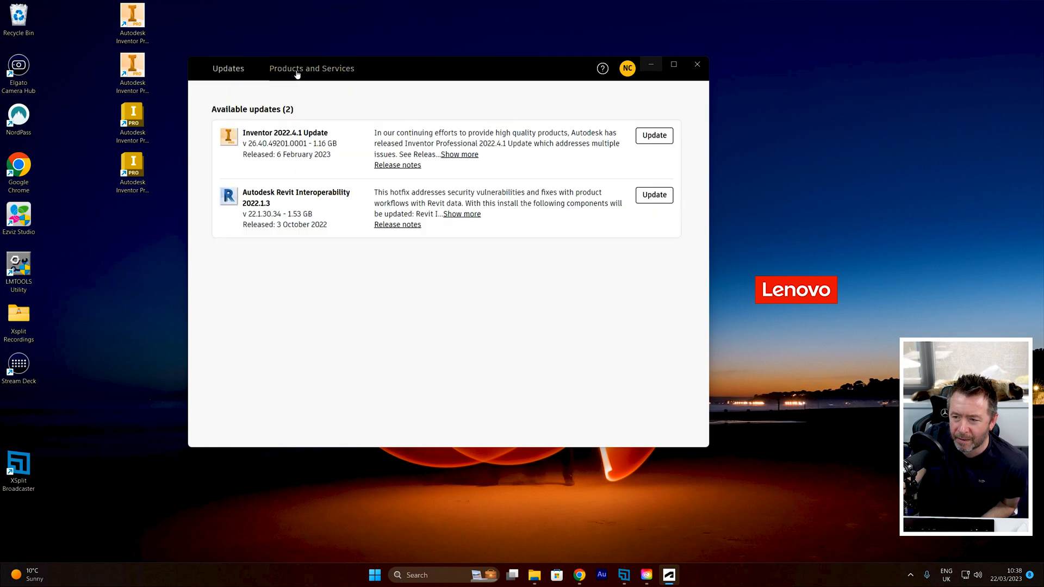